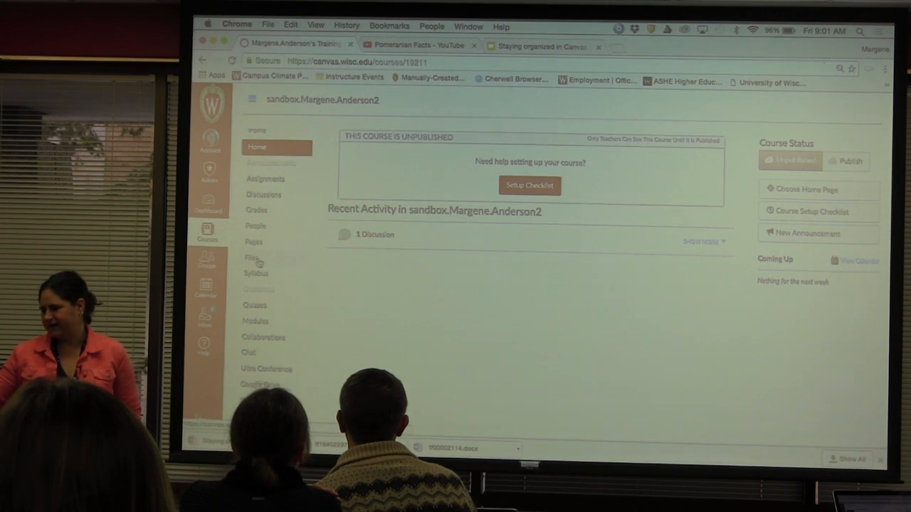
# Step: Show the sandbox course's Files page and look through the uploaded documents
pyautogui.click(251, 258)
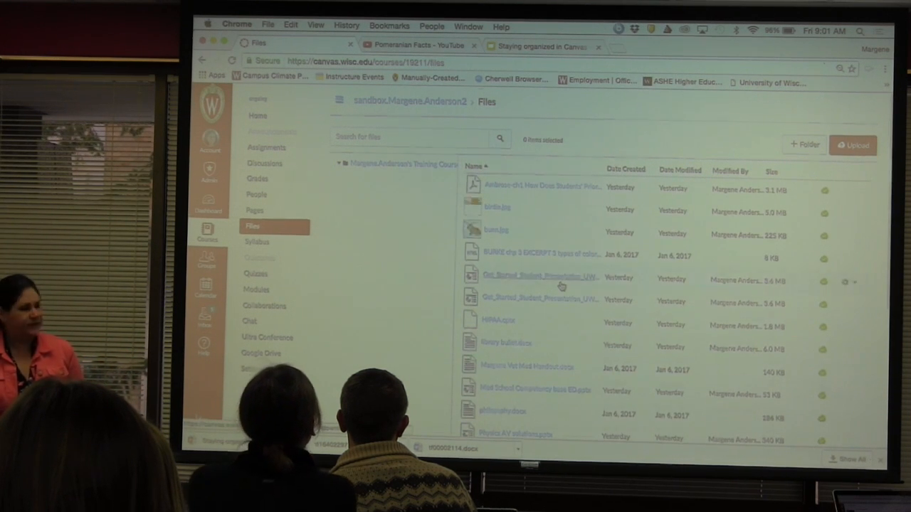
pyautogui.scroll(-3)
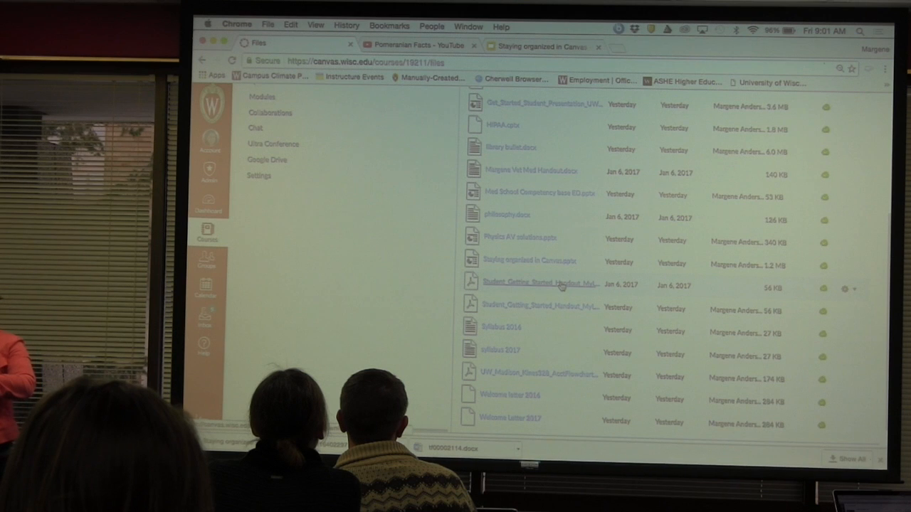
pyautogui.scroll(3)
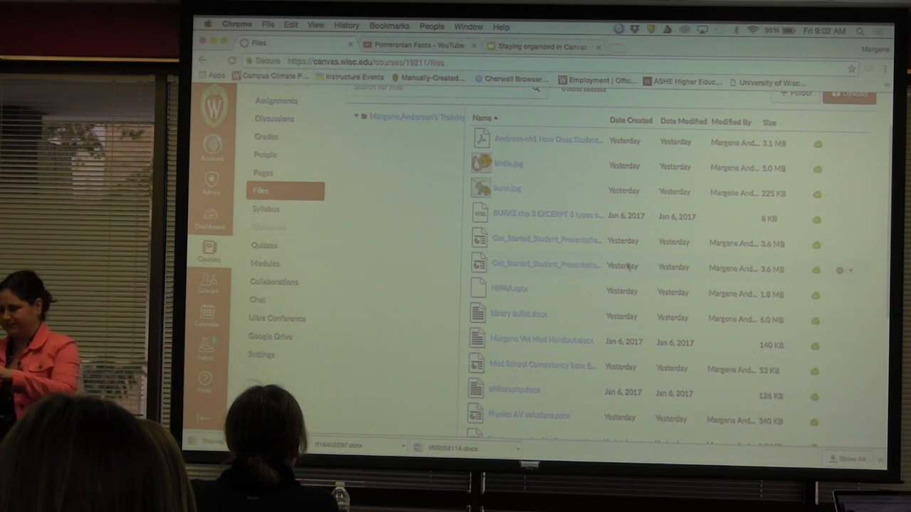
# Step: Create a new folder named Syllabus in the course files
pyautogui.scroll(-3)
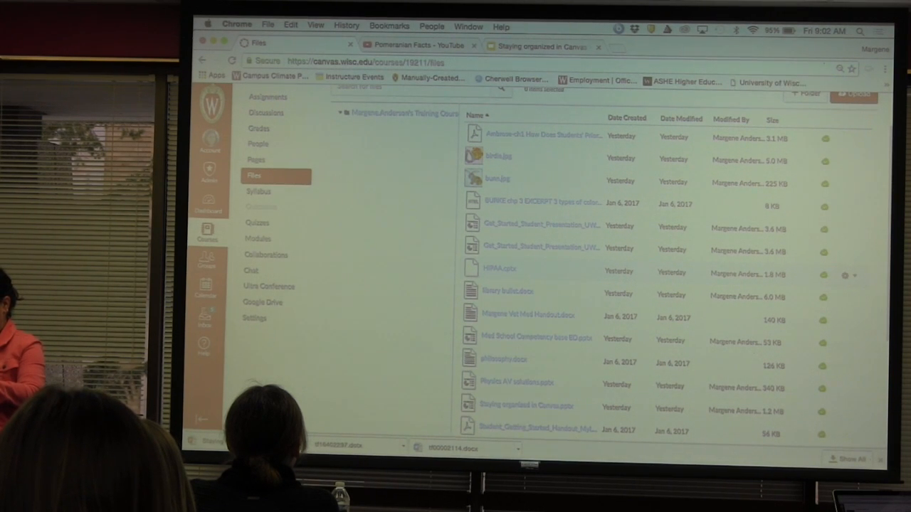
pyautogui.scroll(-3)
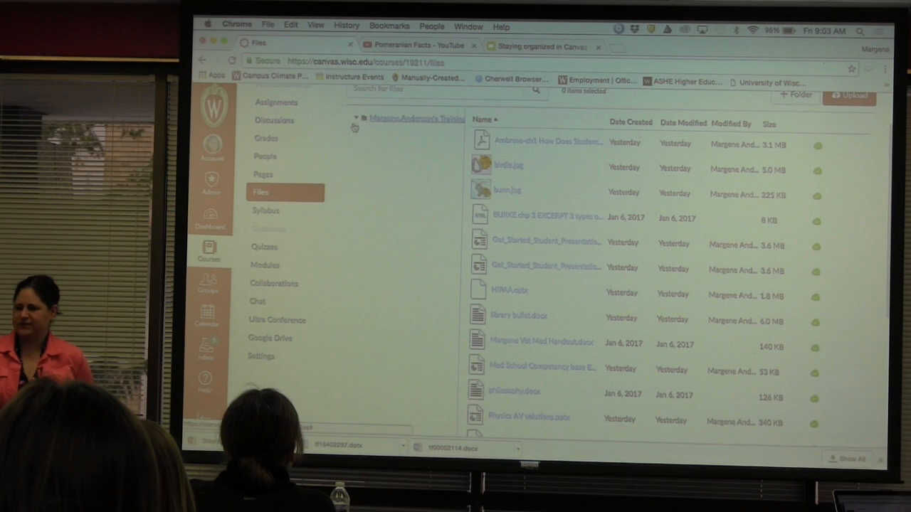
pyautogui.moveTo(459, 133)
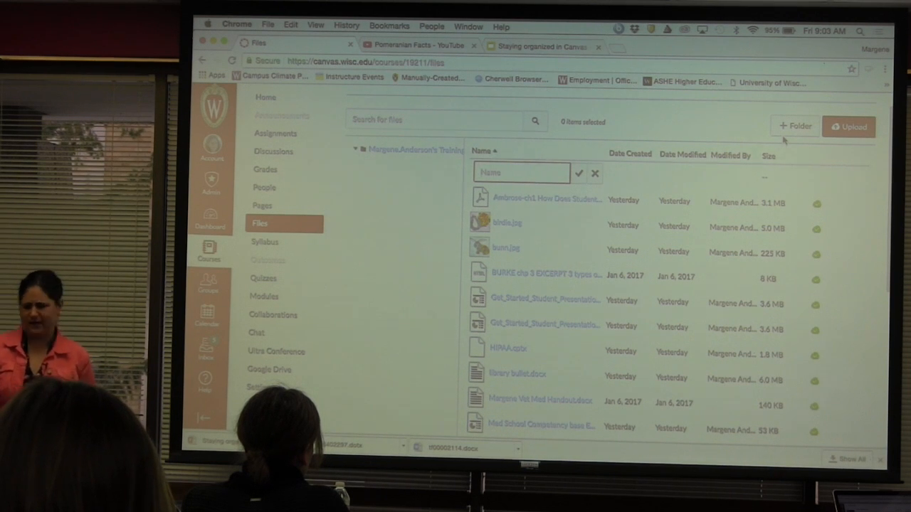
pyautogui.write('s')
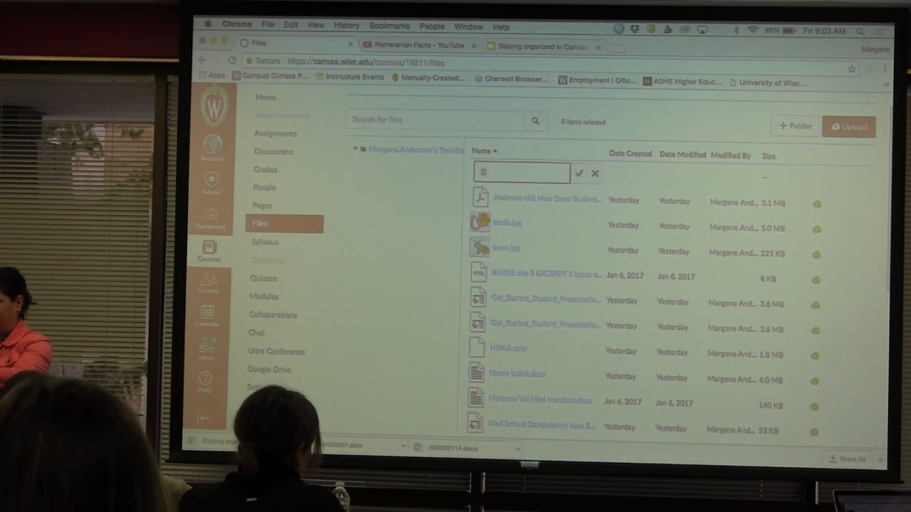
pyautogui.write('yll')
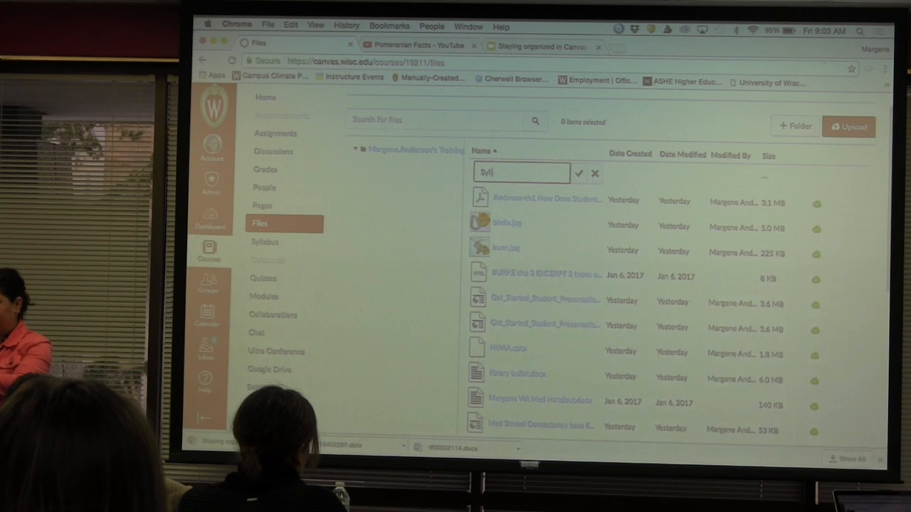
pyautogui.write('abus')
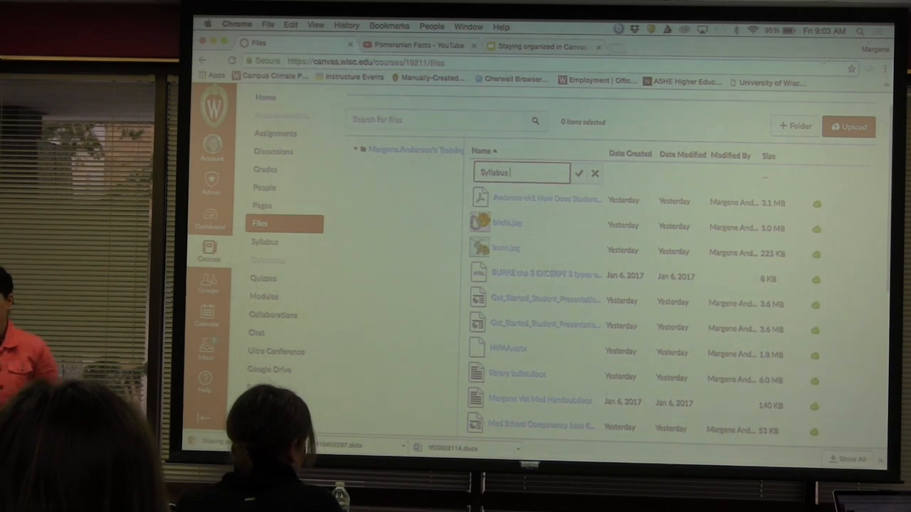
pyautogui.click(596, 173)
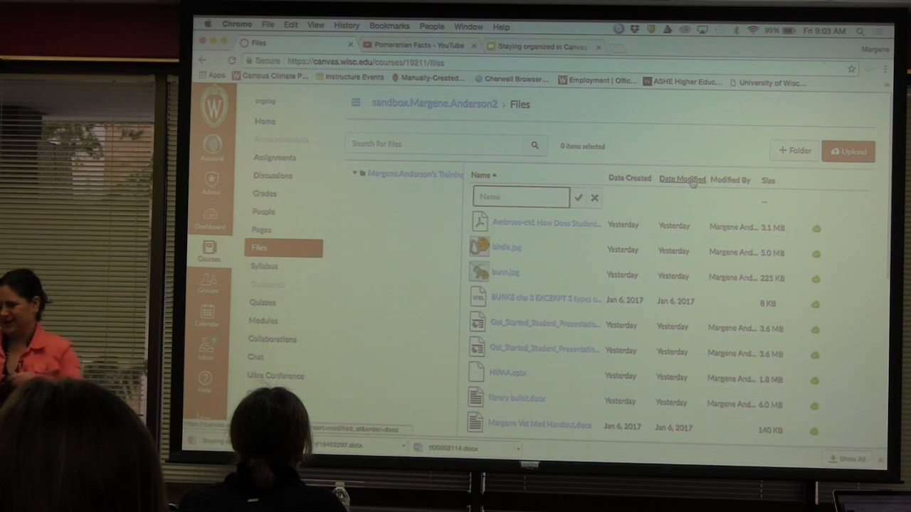
# Step: Move the Syllabus 2016 document into the syllabus folder
pyautogui.write('a')
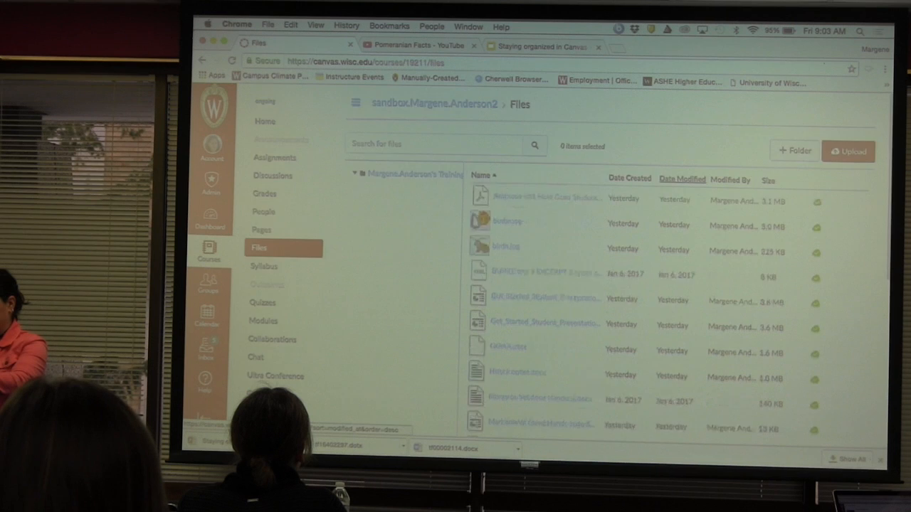
pyautogui.scroll(-3)
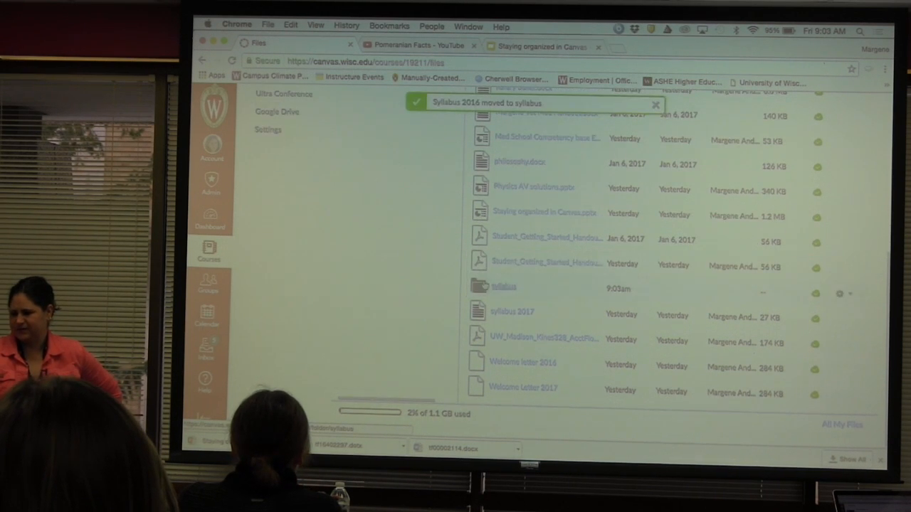
pyautogui.click(504, 288)
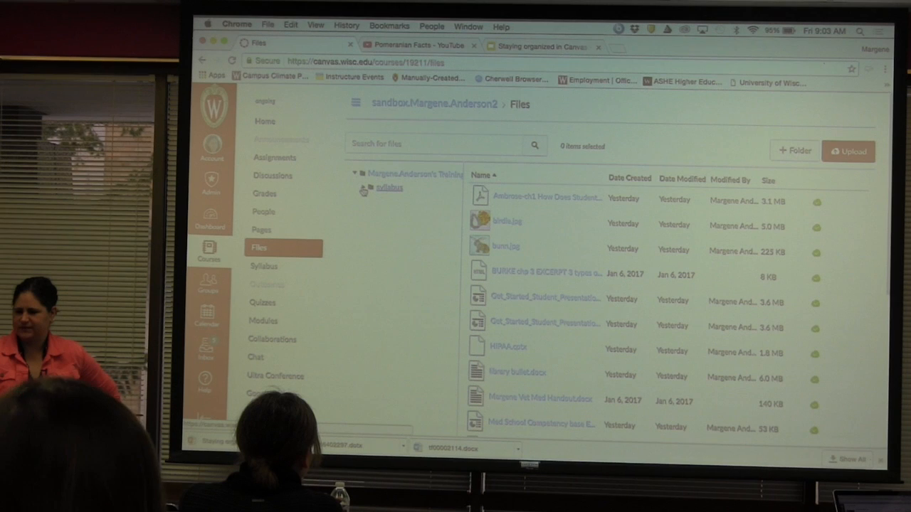
# Step: Create a new folder named Images in the course files
pyautogui.click(363, 188)
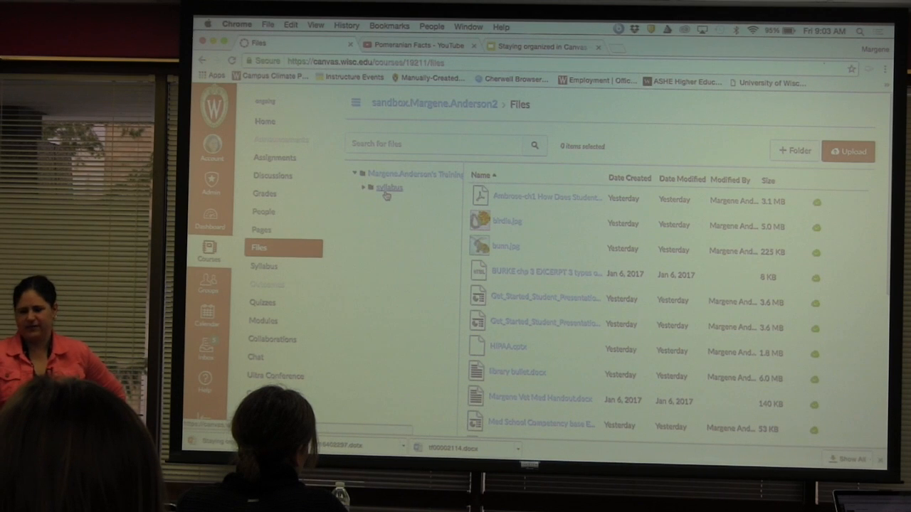
pyautogui.moveTo(397, 225)
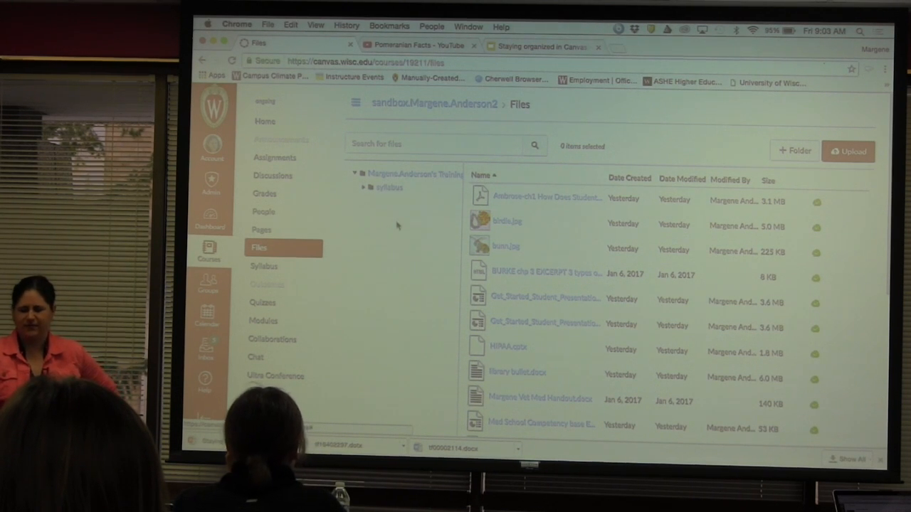
pyautogui.moveTo(609, 194)
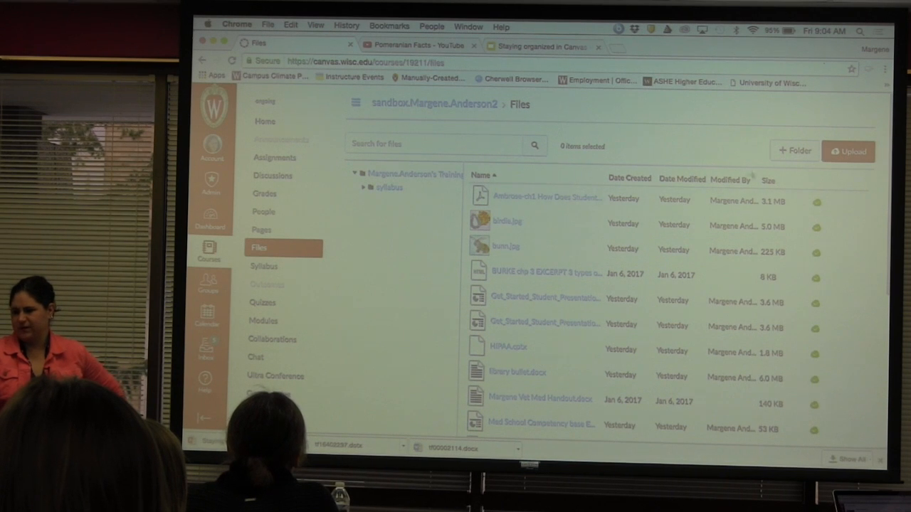
pyautogui.click(794, 150)
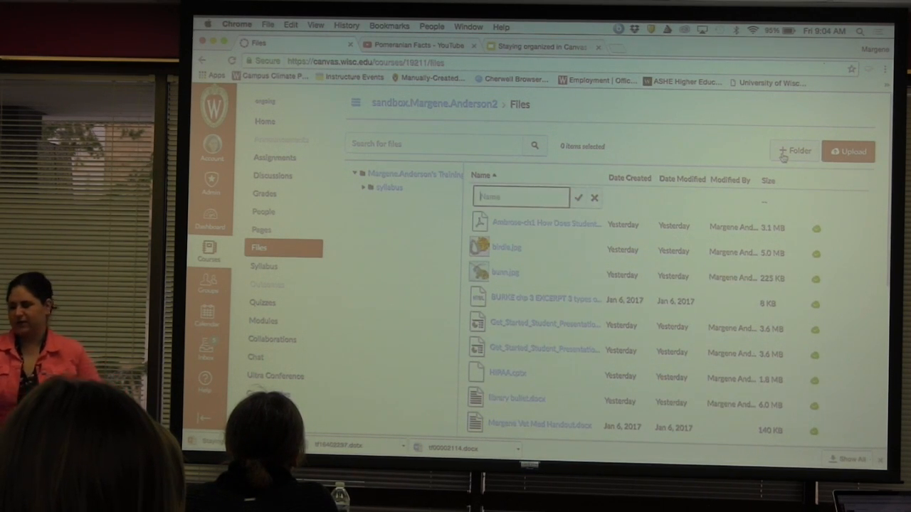
pyautogui.write('im')
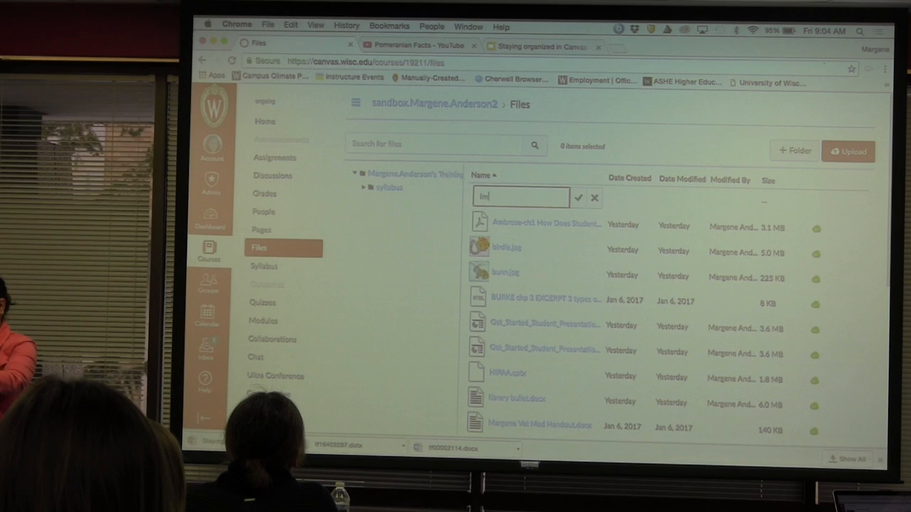
pyautogui.click(578, 196)
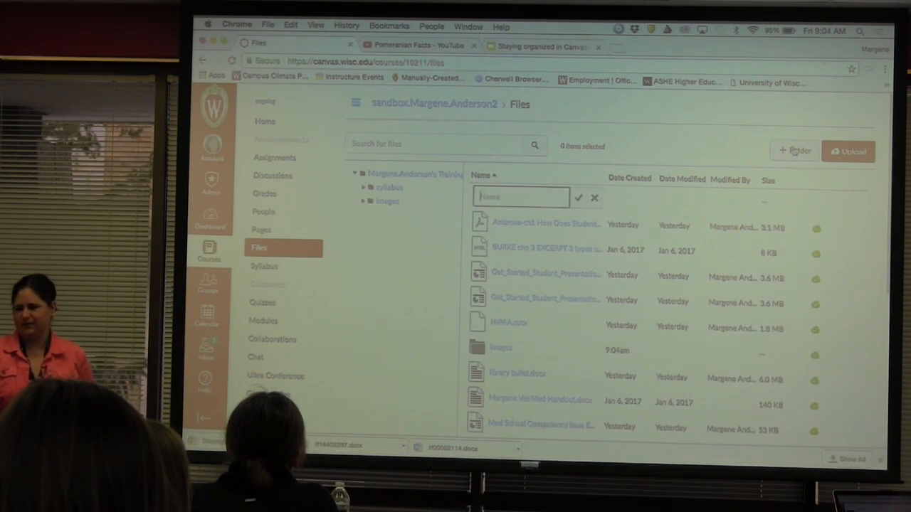
# Step: Create a Unit 1 Images folder placed inside the syllabus folder
pyautogui.write('UNI')
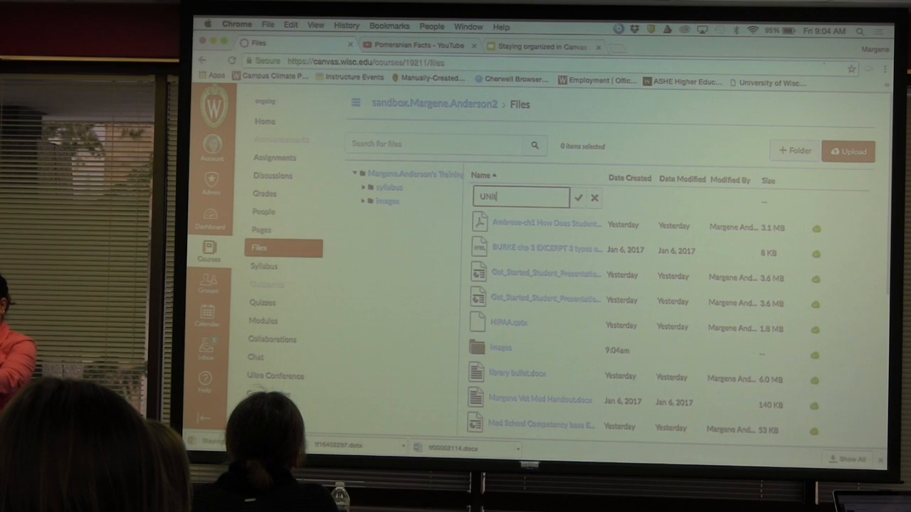
pyautogui.write('Unit 1')
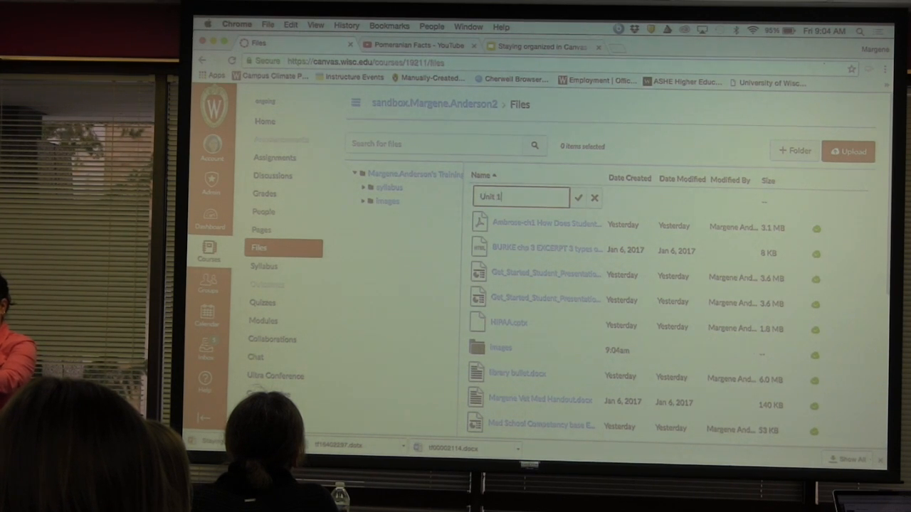
pyautogui.write('Ima')
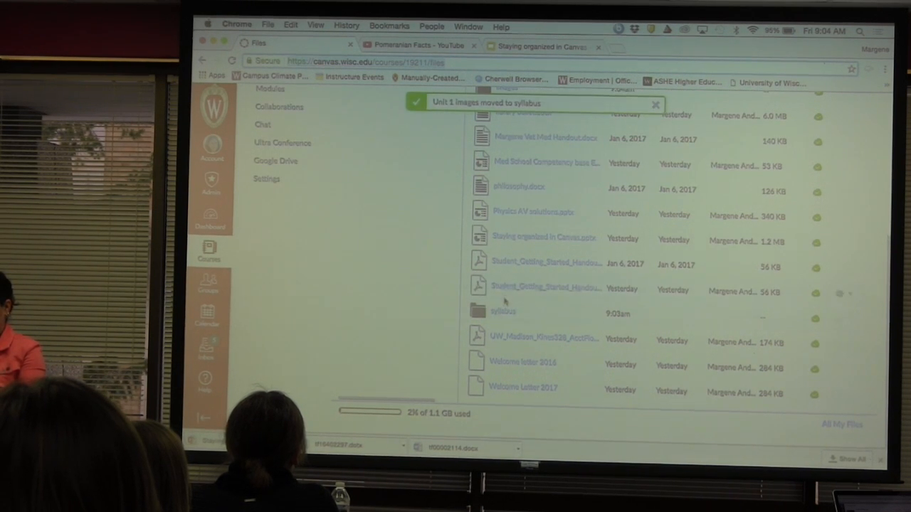
# Step: View the syllabus folder's contents, then return to the main Files list
pyautogui.click(504, 310)
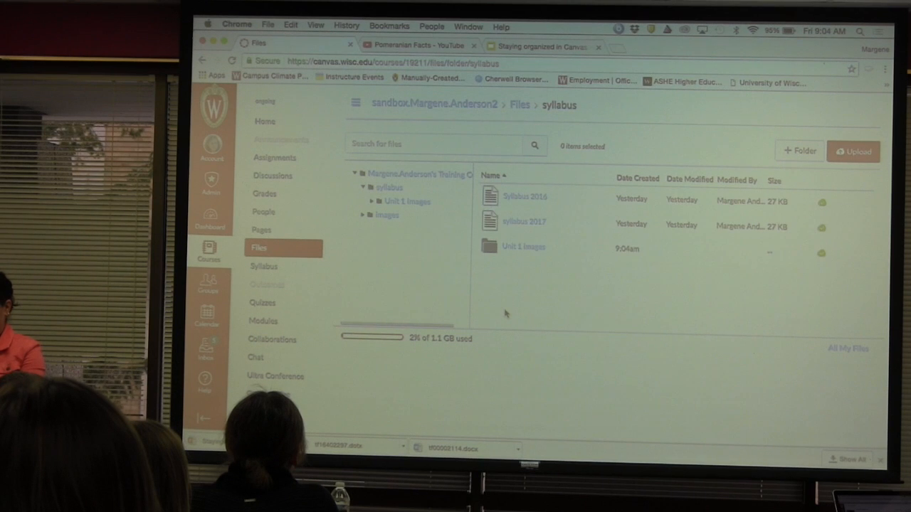
pyautogui.moveTo(519, 248)
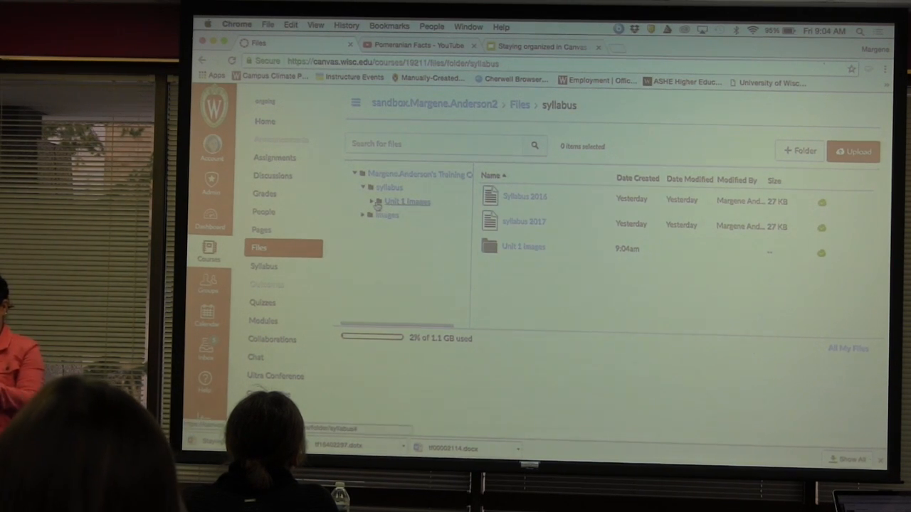
pyautogui.moveTo(576, 245)
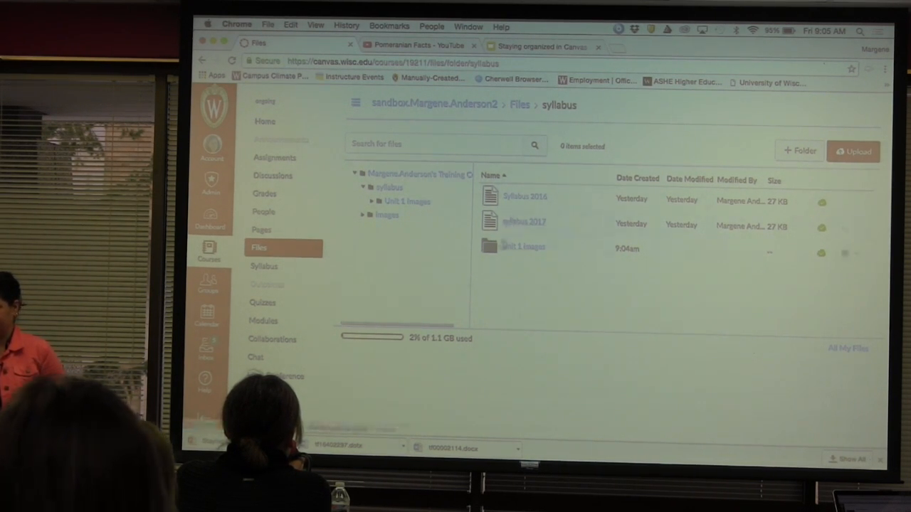
pyautogui.click(518, 105)
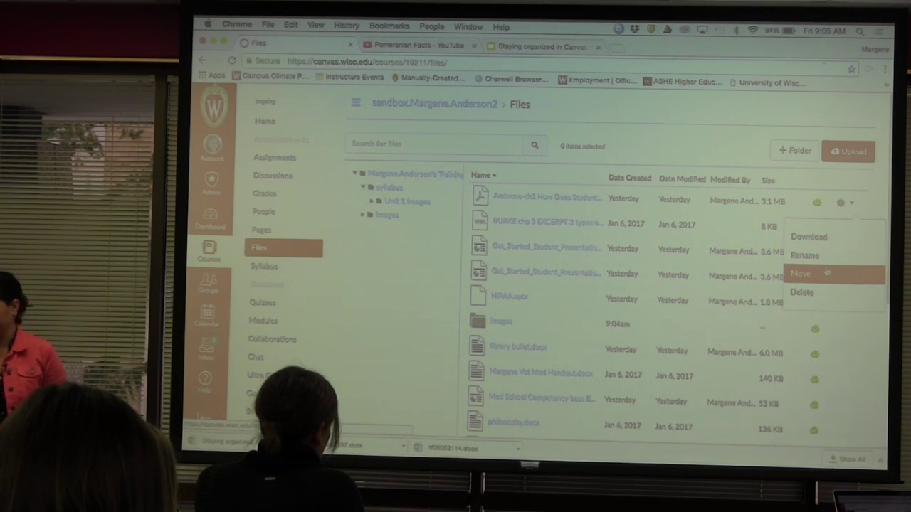
pyautogui.moveTo(809, 236)
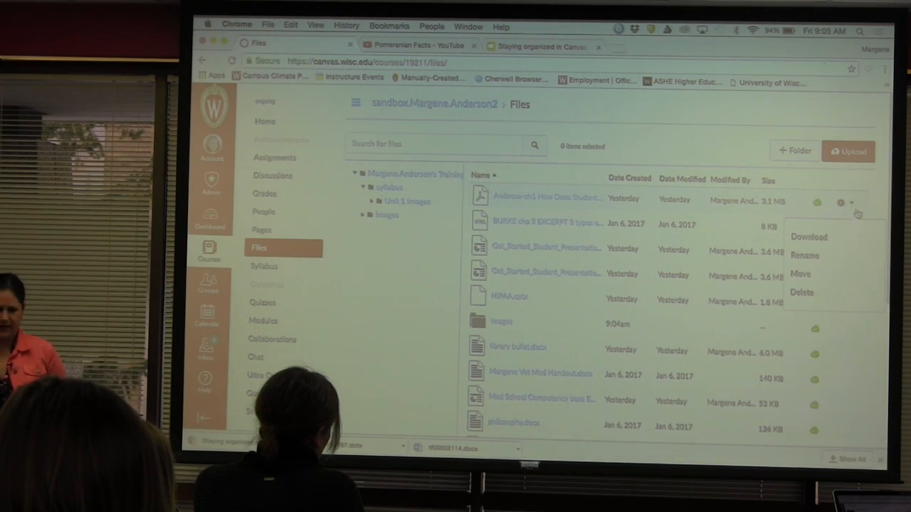
pyautogui.moveTo(797, 178)
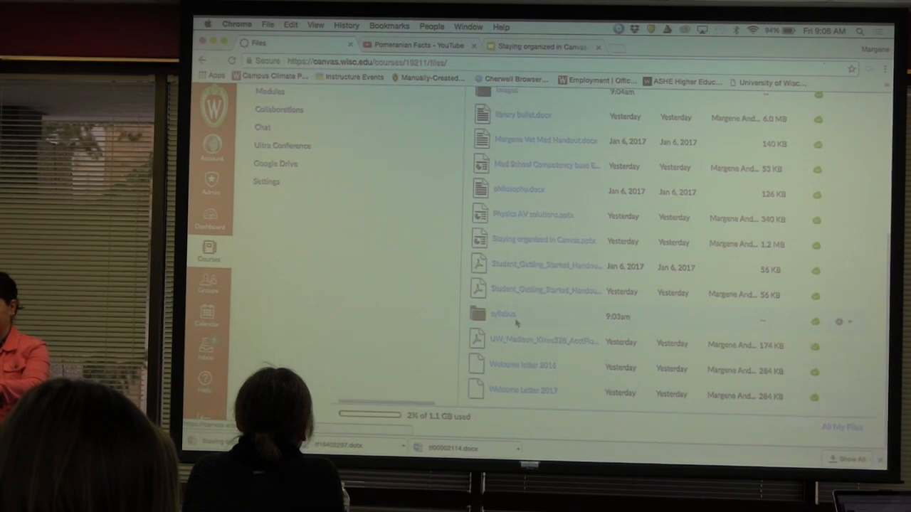
pyautogui.moveTo(733, 314)
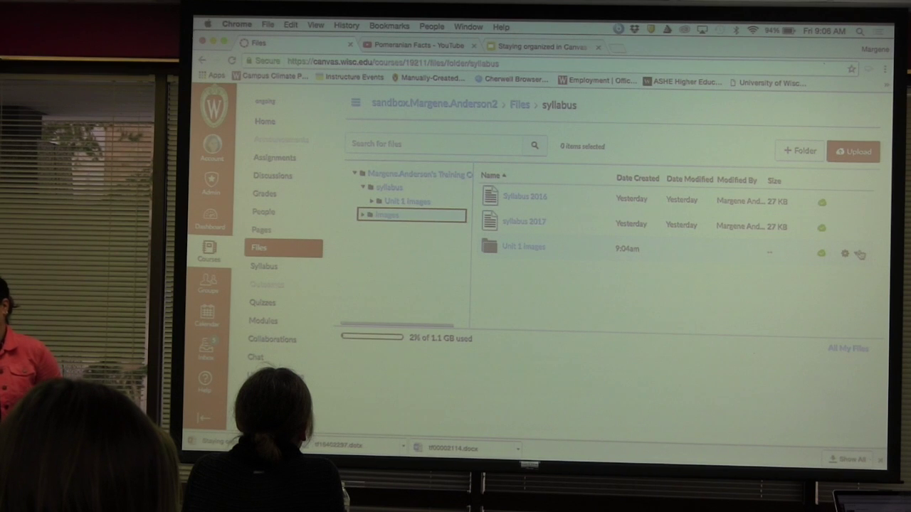
# Step: Return to the top-level course files, then show the course Pages list
pyautogui.click(845, 253)
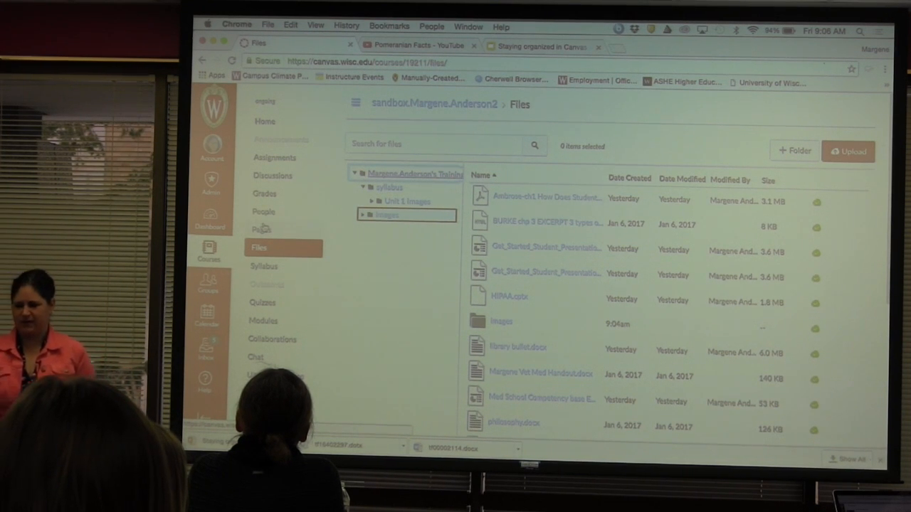
pyautogui.click(262, 228)
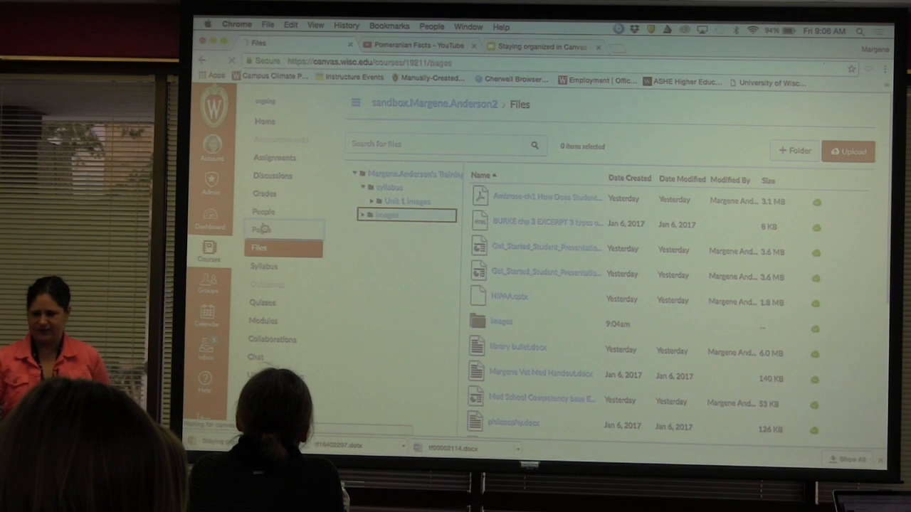
pyautogui.click(261, 227)
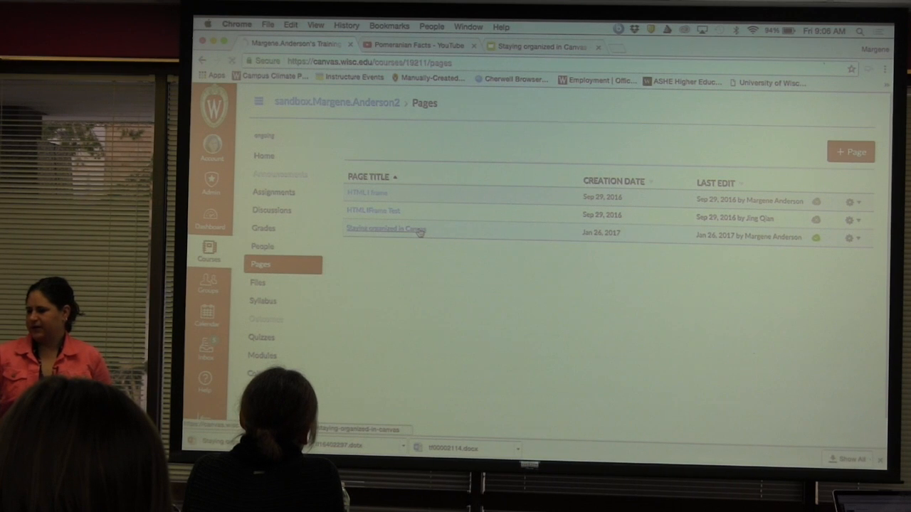
# Step: Begin editing the Staying organized in Canvas page
pyautogui.click(384, 227)
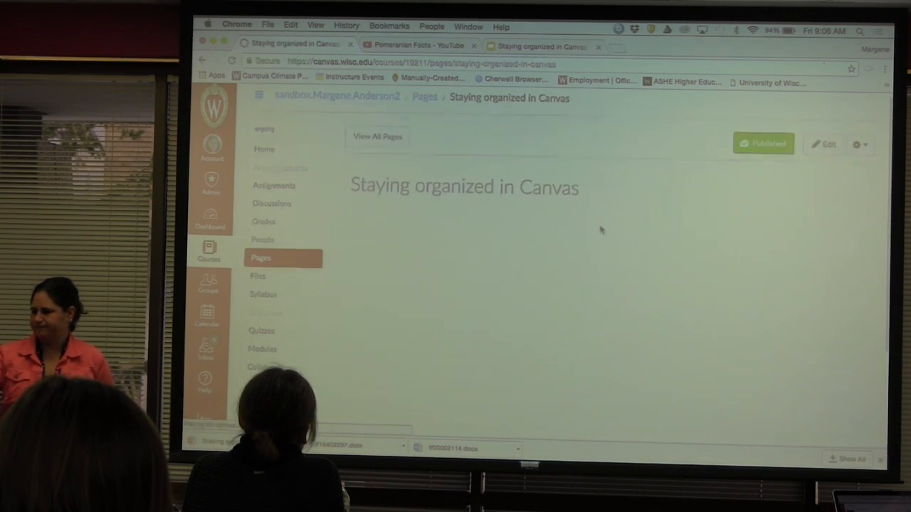
pyautogui.click(825, 144)
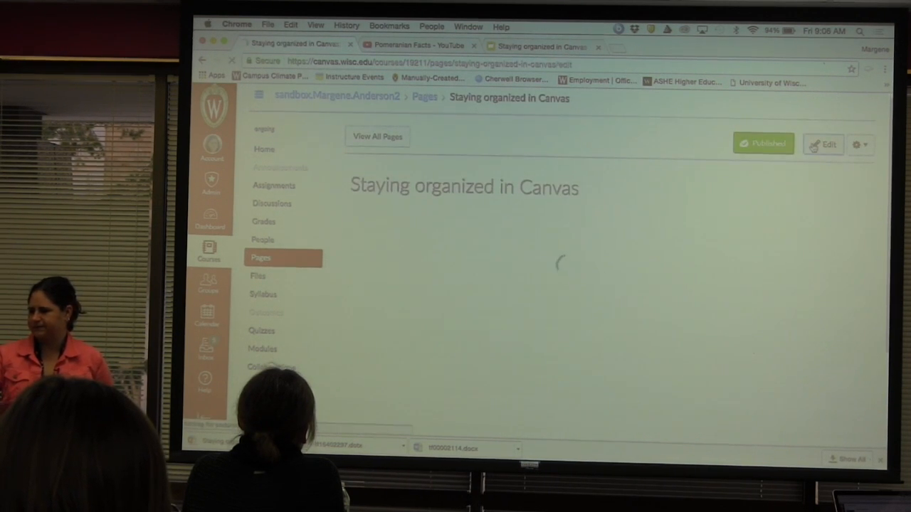
pyautogui.click(822, 144)
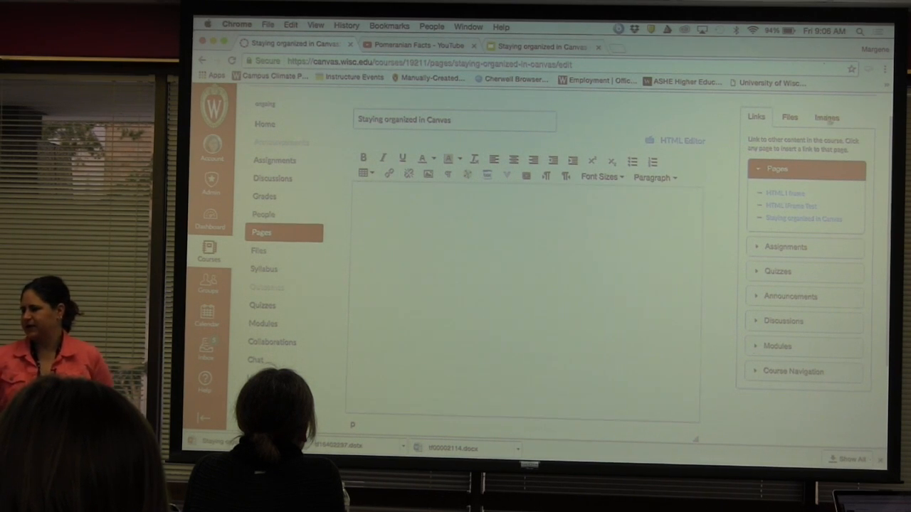
# Step: Insert a link to the Burke colorblindness excerpt file into the page body
pyautogui.click(788, 116)
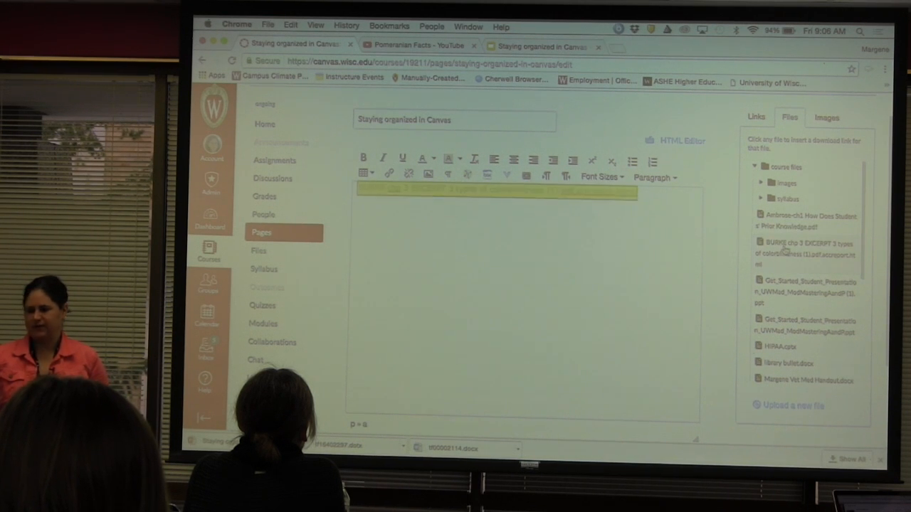
pyautogui.click(808, 249)
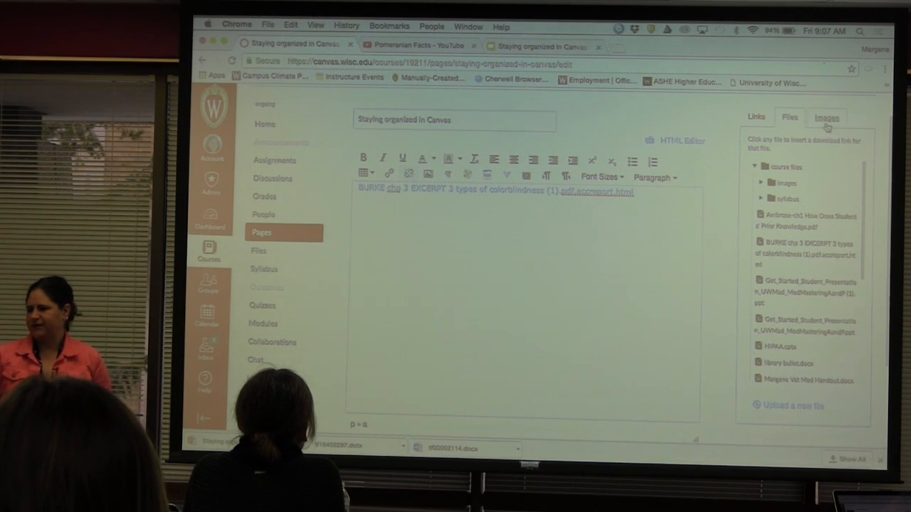
pyautogui.click(825, 116)
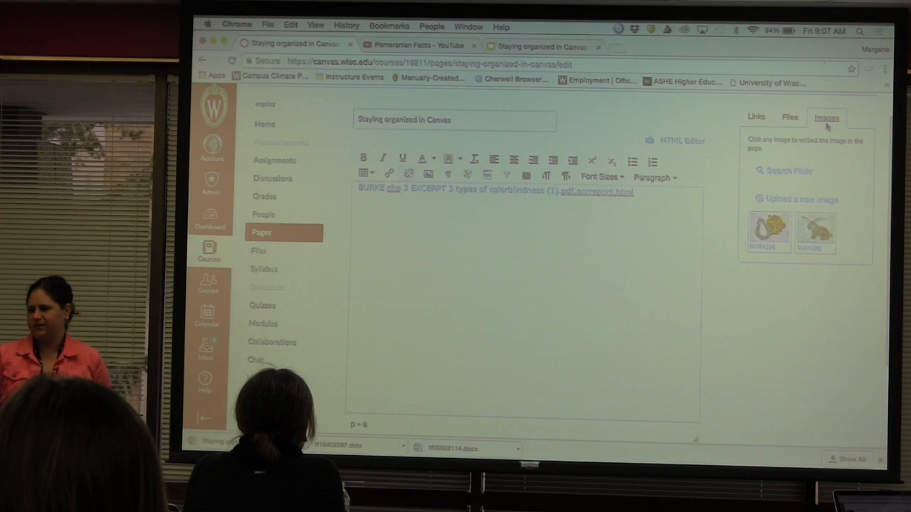
pyautogui.moveTo(427, 175)
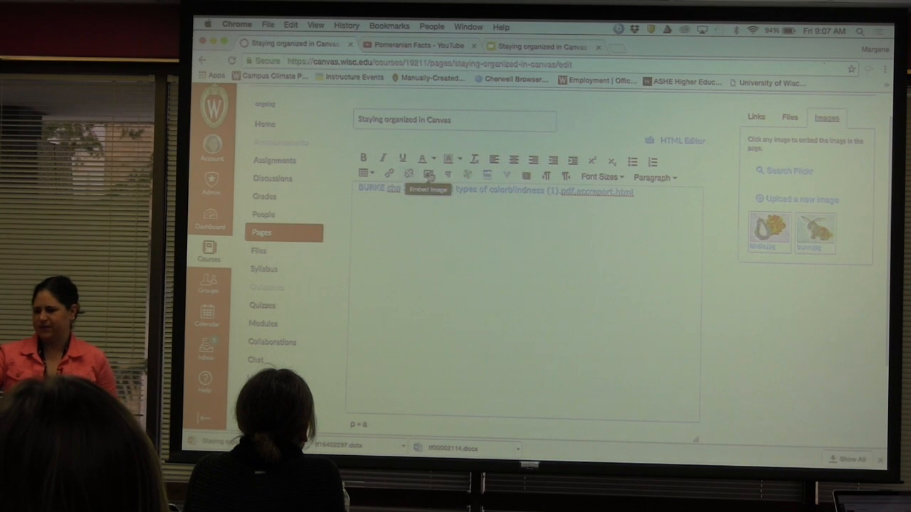
# Step: Choose bunny.jpg from Course files > images in the Embed Image dialog
pyautogui.click(427, 175)
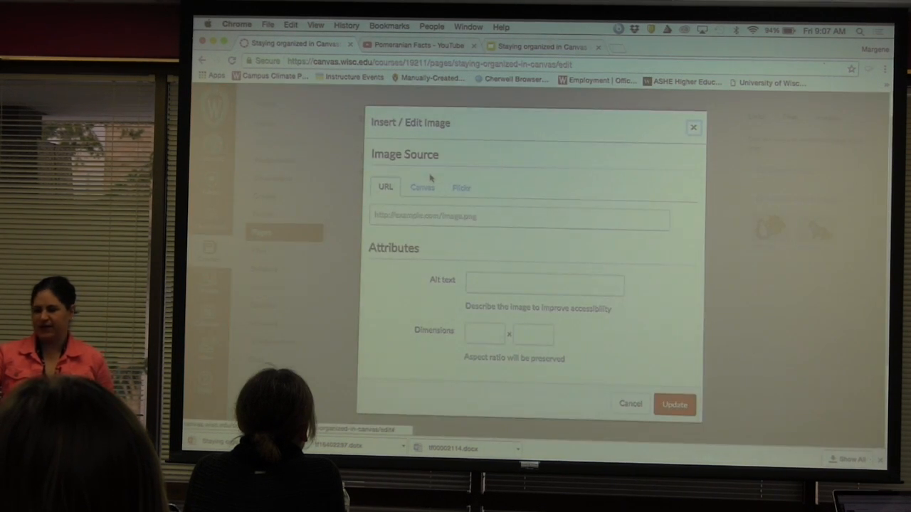
pyautogui.click(422, 188)
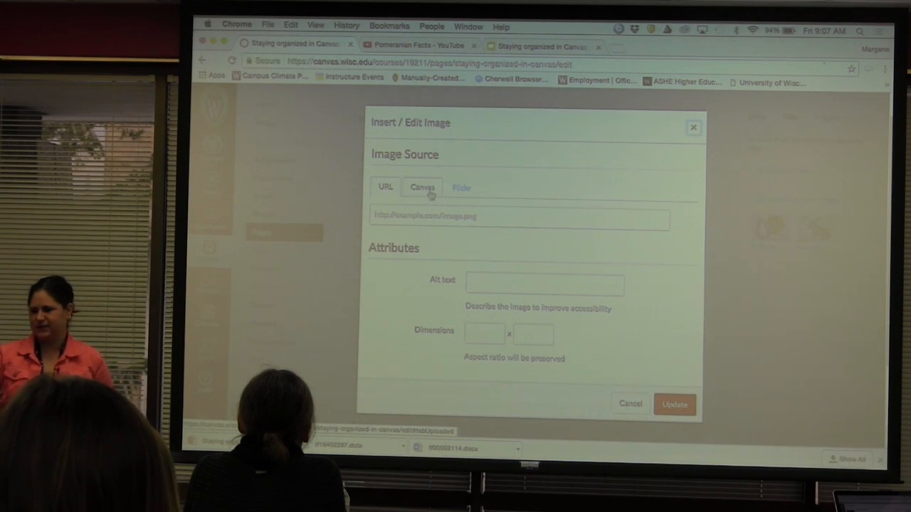
pyautogui.click(421, 188)
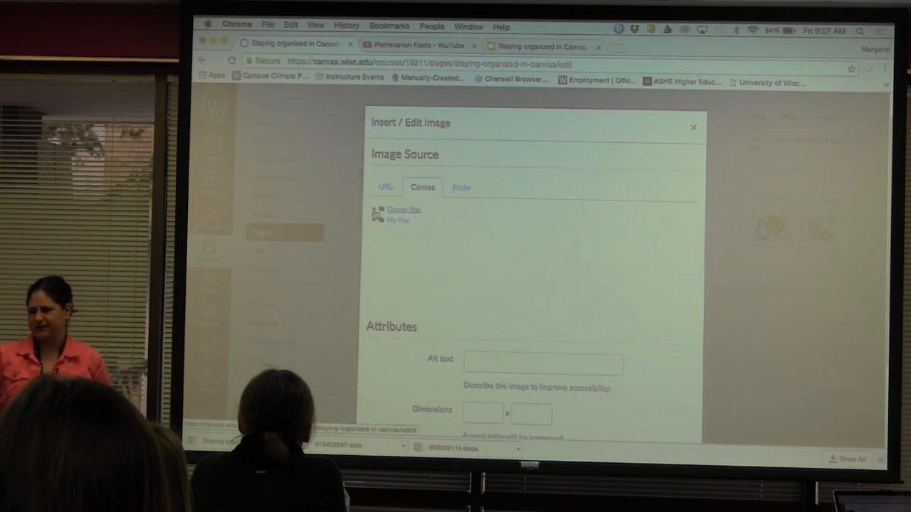
pyautogui.click(376, 209)
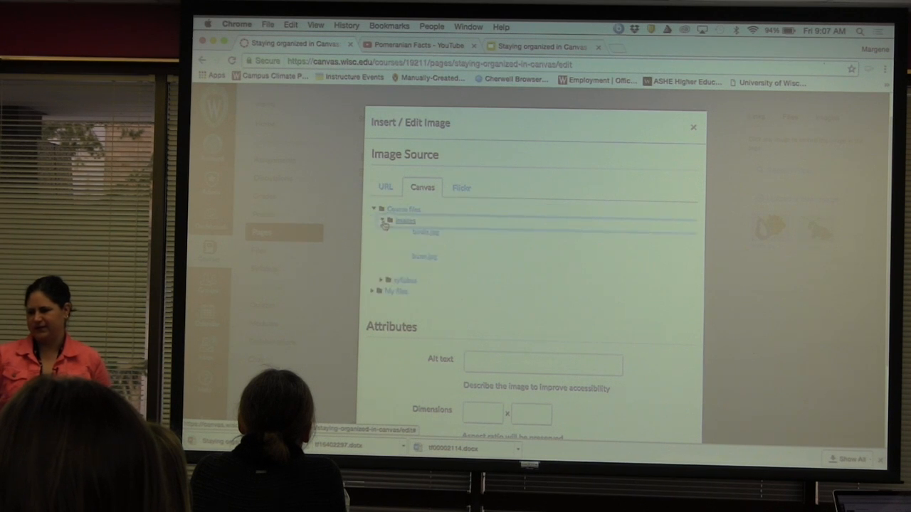
pyautogui.click(424, 256)
pyautogui.write('b')
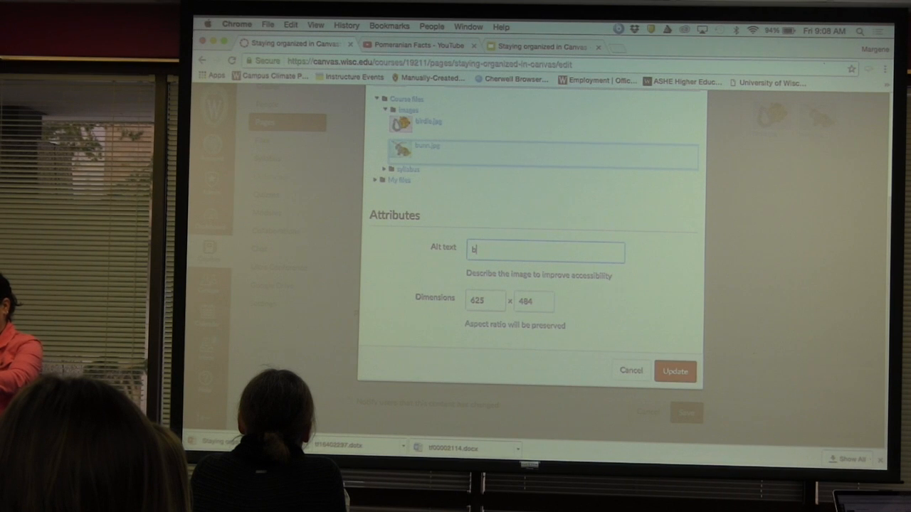
# Step: Embed the picture with alt text 'bunny' and width 200
pyautogui.write('unny')
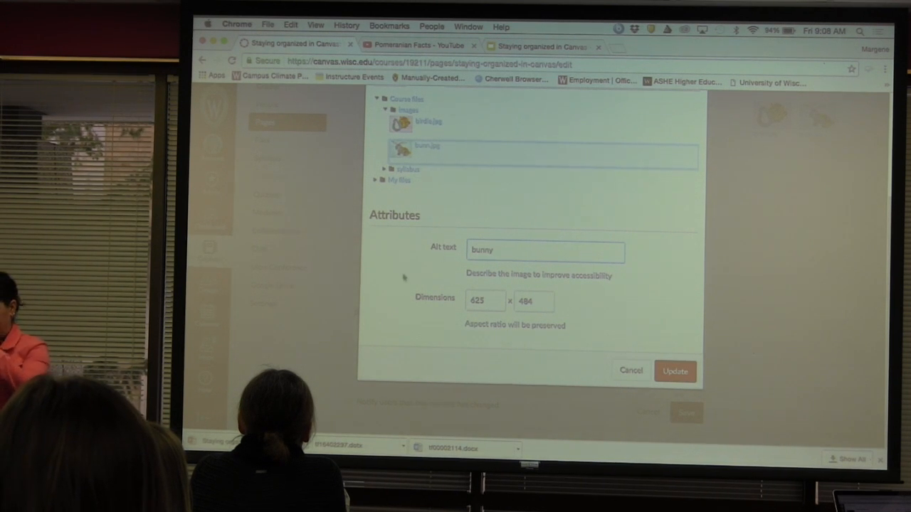
pyautogui.click(484, 302)
pyautogui.write('200')
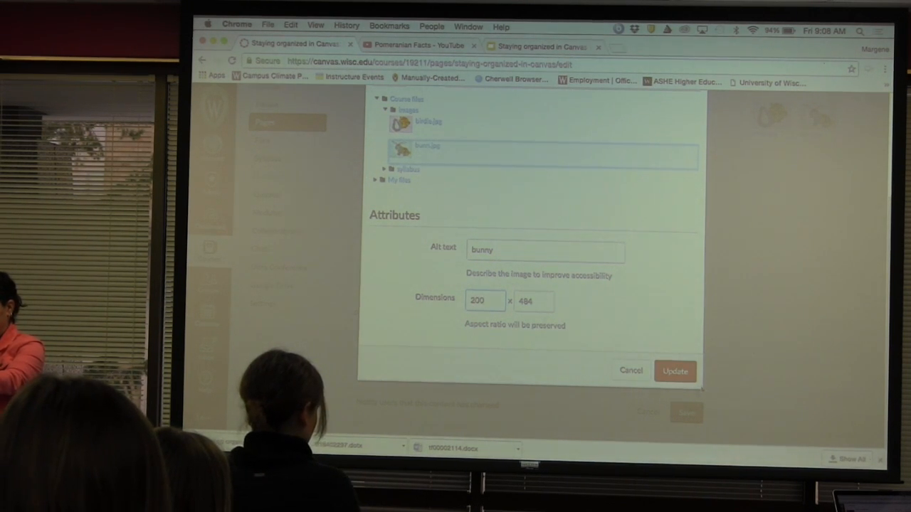
pyautogui.click(675, 371)
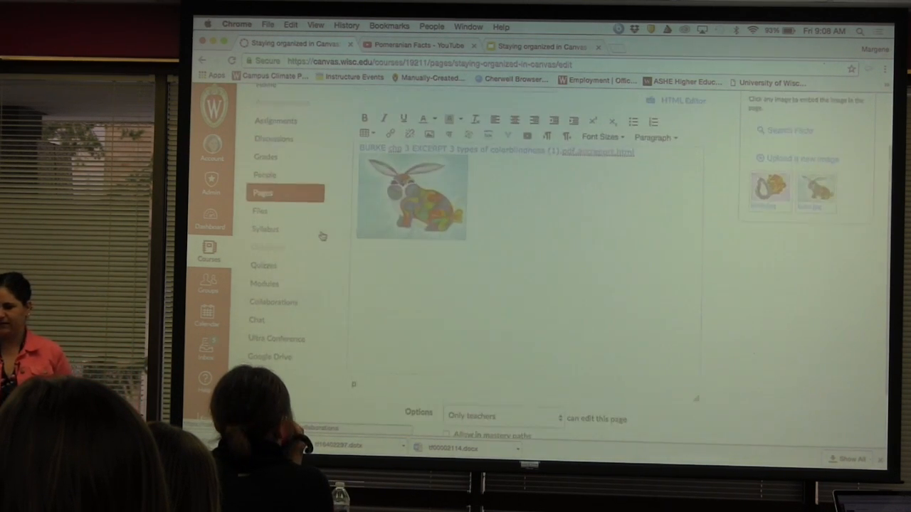
# Step: Leave the page editor for the course Modules page, confirming the leave-page warning
pyautogui.click(265, 282)
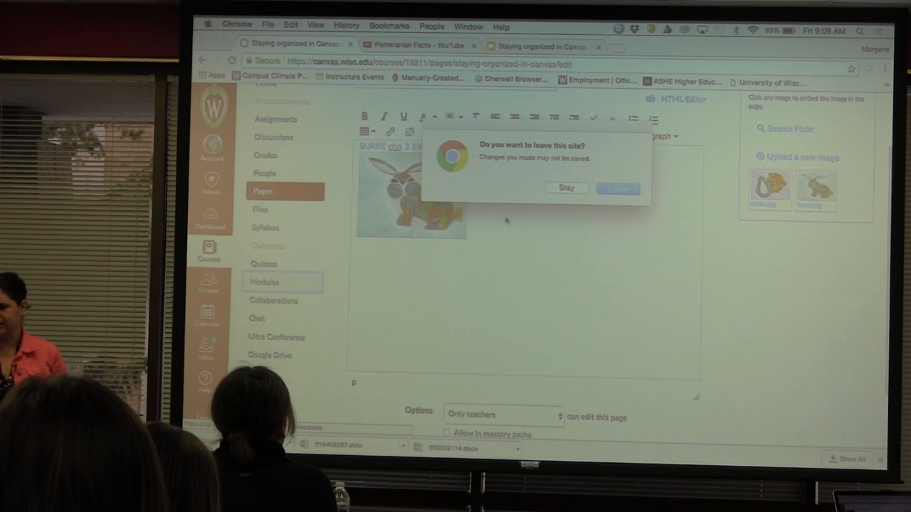
pyautogui.click(567, 188)
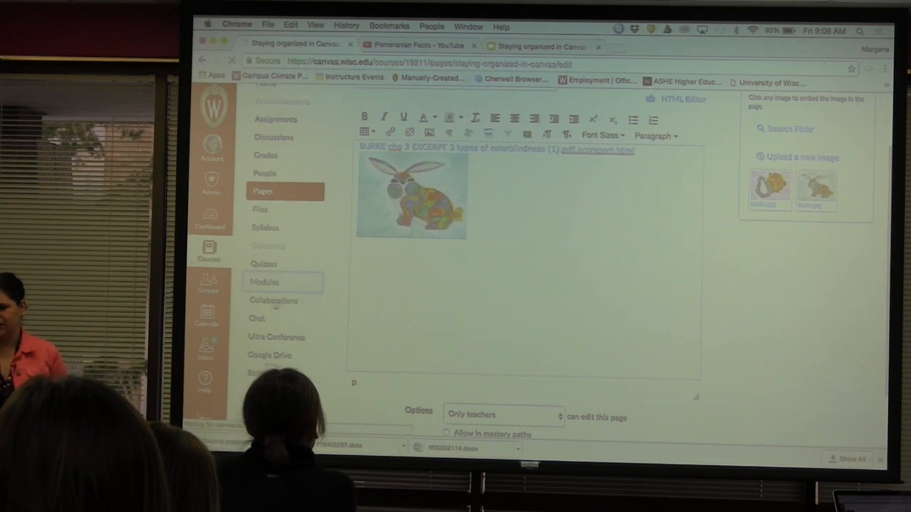
pyautogui.click(265, 282)
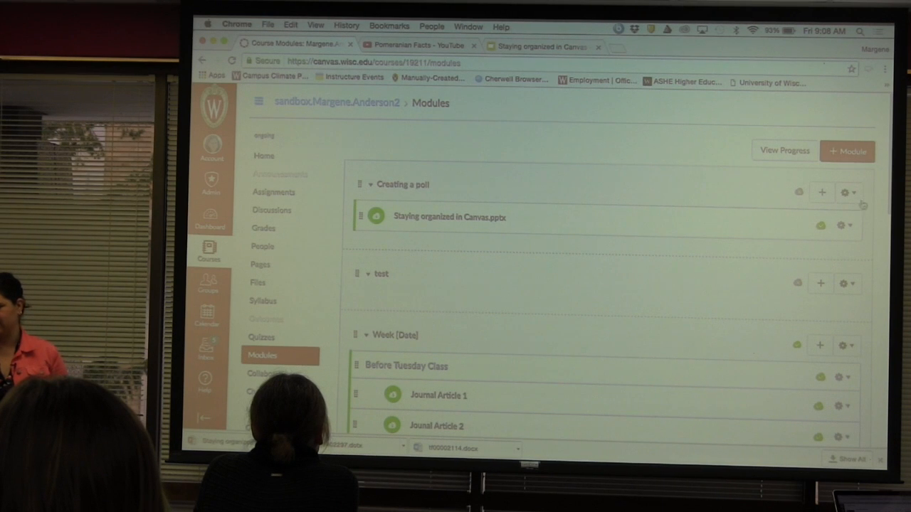
# Step: Try the File and Content Page item types in Add Item for Creating a poll, then close it
pyautogui.click(821, 192)
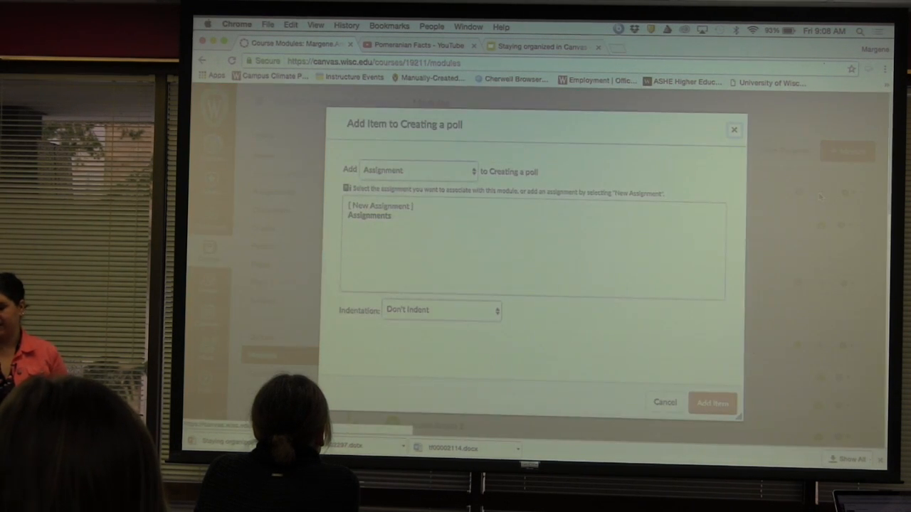
pyautogui.click(418, 171)
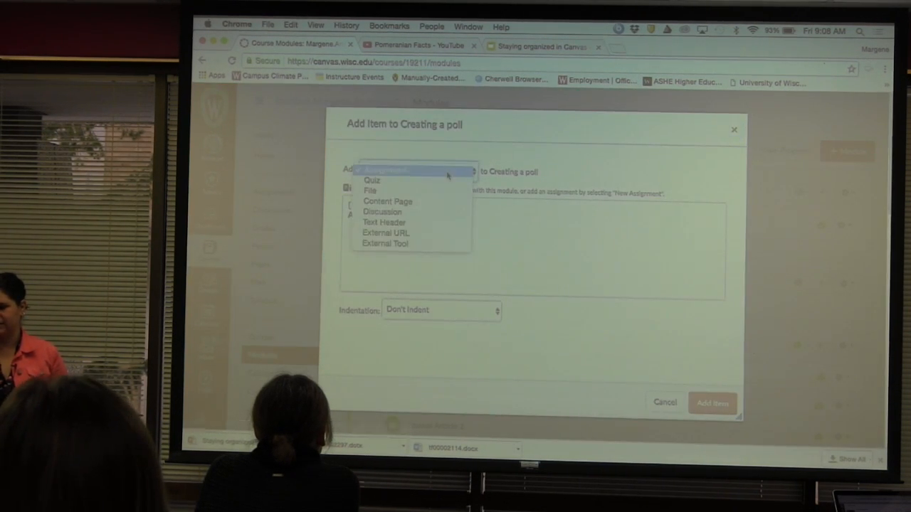
pyautogui.click(370, 191)
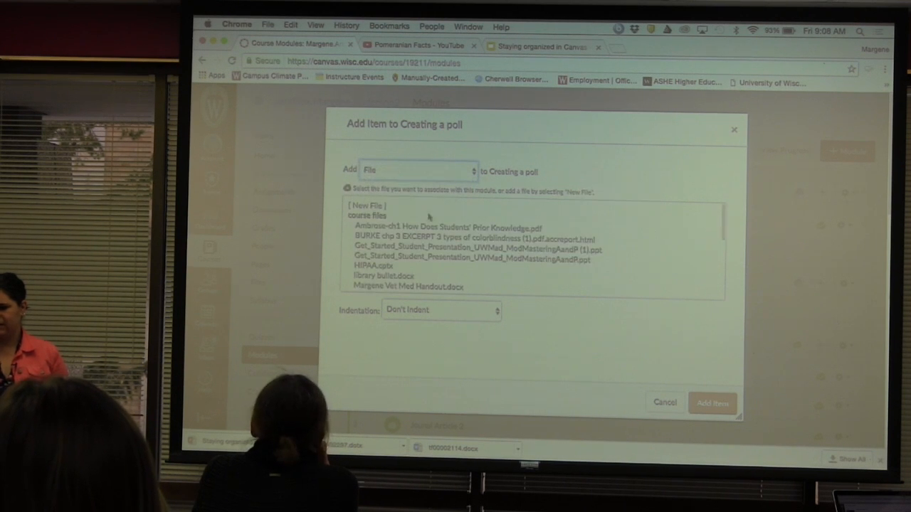
pyautogui.scroll(-3)
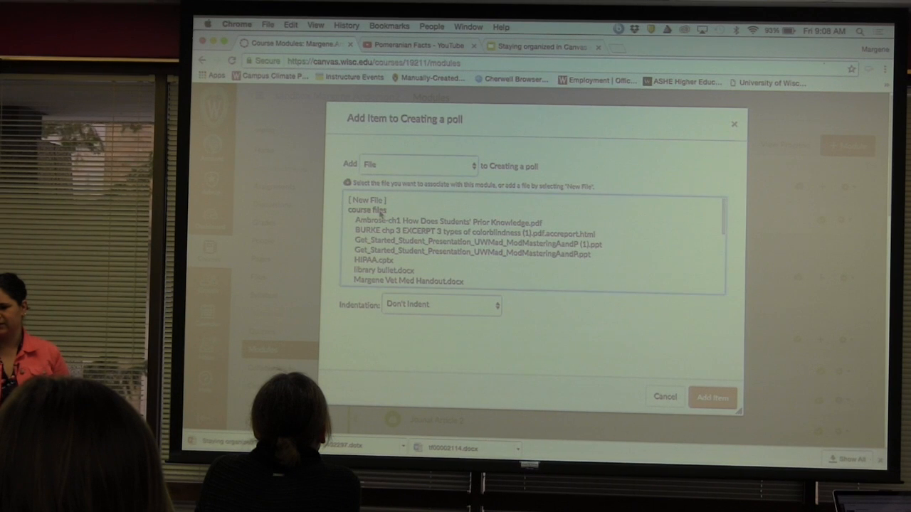
pyautogui.click(416, 165)
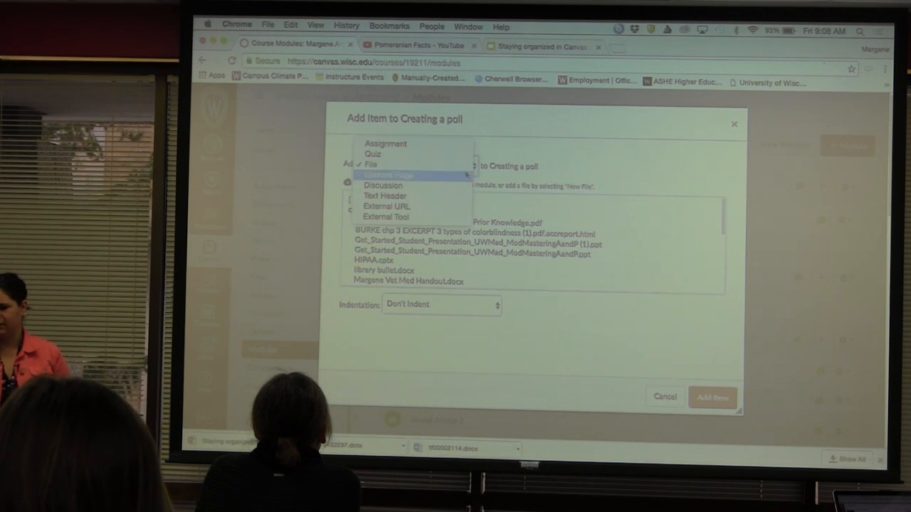
pyautogui.click(387, 176)
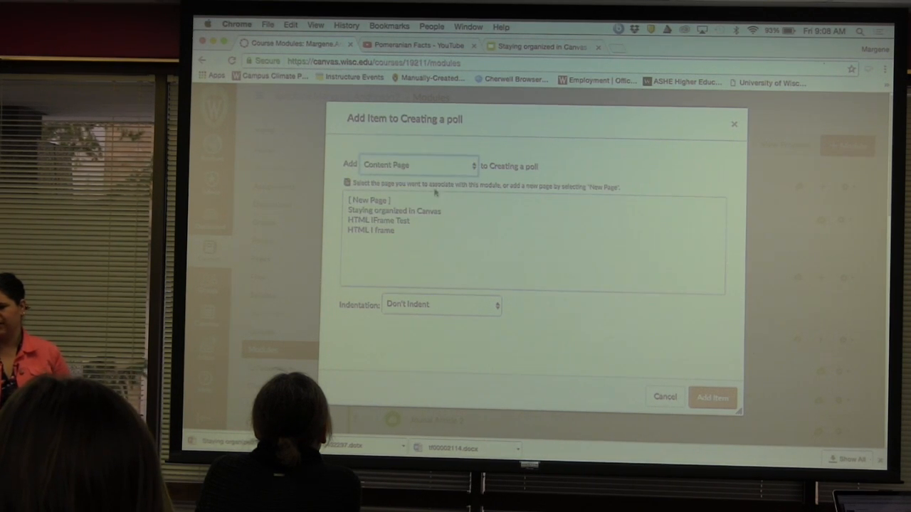
pyautogui.click(419, 165)
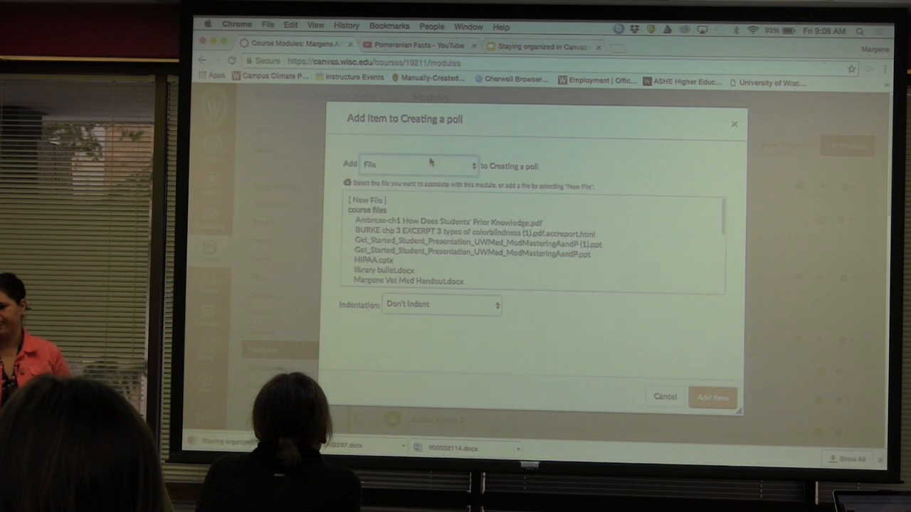
pyautogui.scroll(-3)
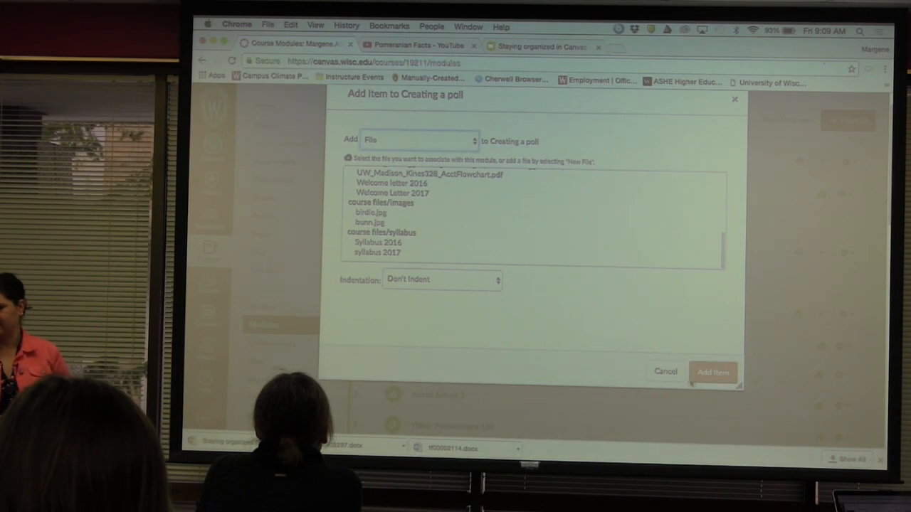
pyautogui.click(712, 372)
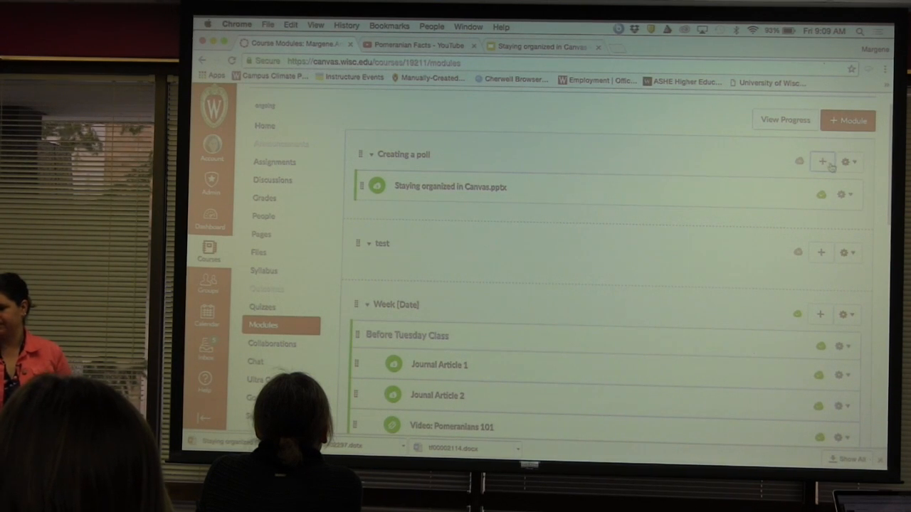
# Step: Try images and syllabus as the new-file destination folder, then cancel adding the item
pyautogui.click(822, 162)
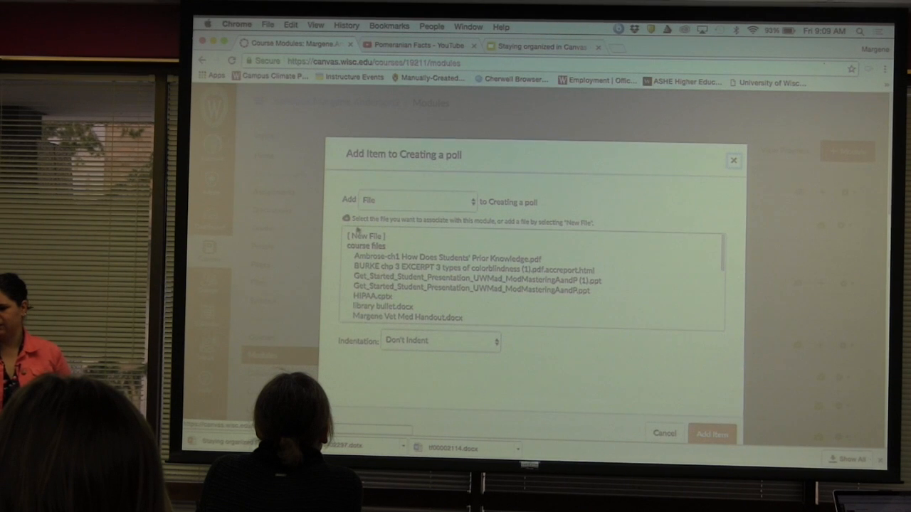
pyautogui.click(365, 236)
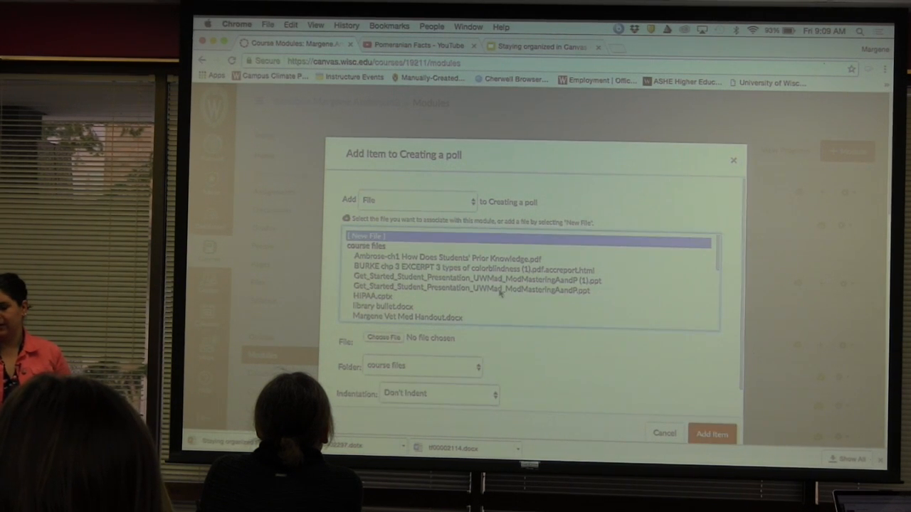
pyautogui.scroll(-3)
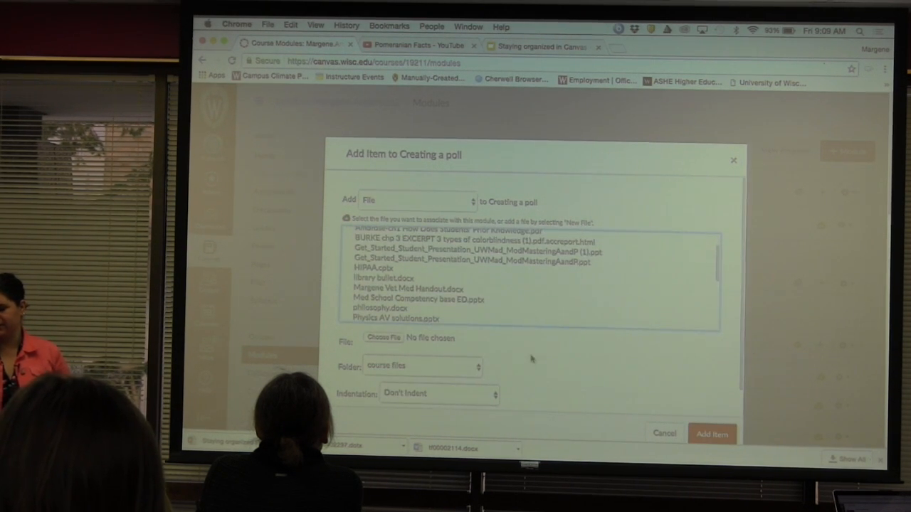
pyautogui.click(423, 366)
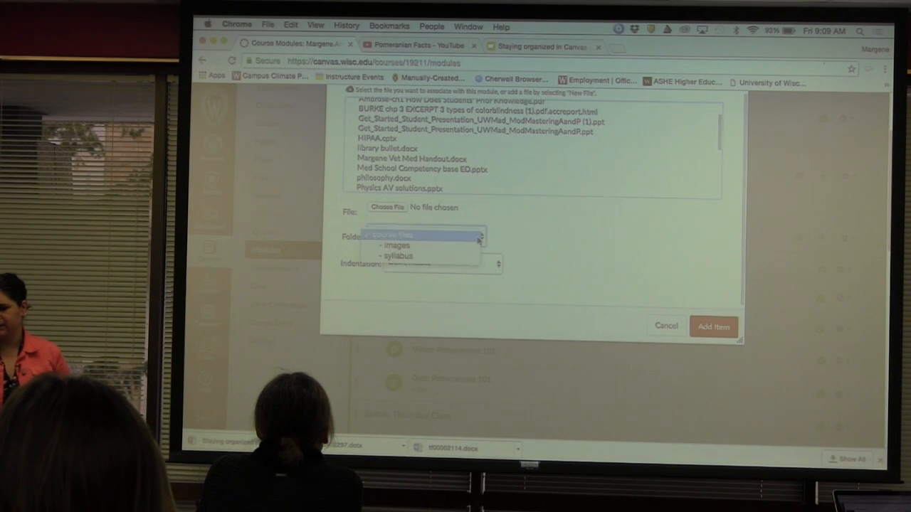
pyautogui.click(425, 237)
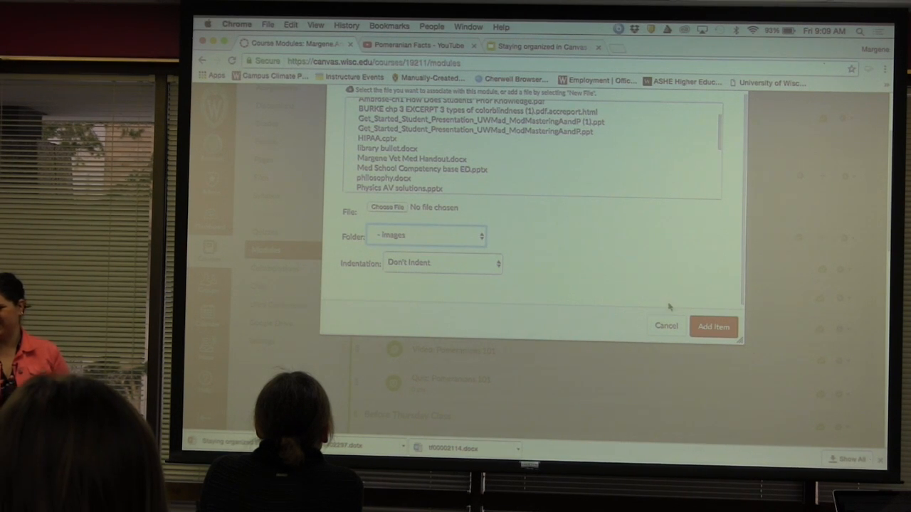
pyautogui.click(426, 236)
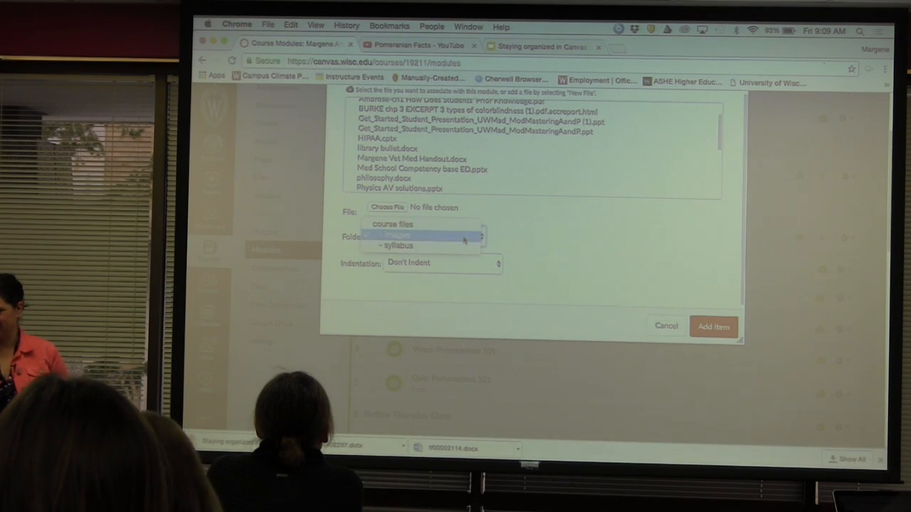
pyautogui.click(397, 236)
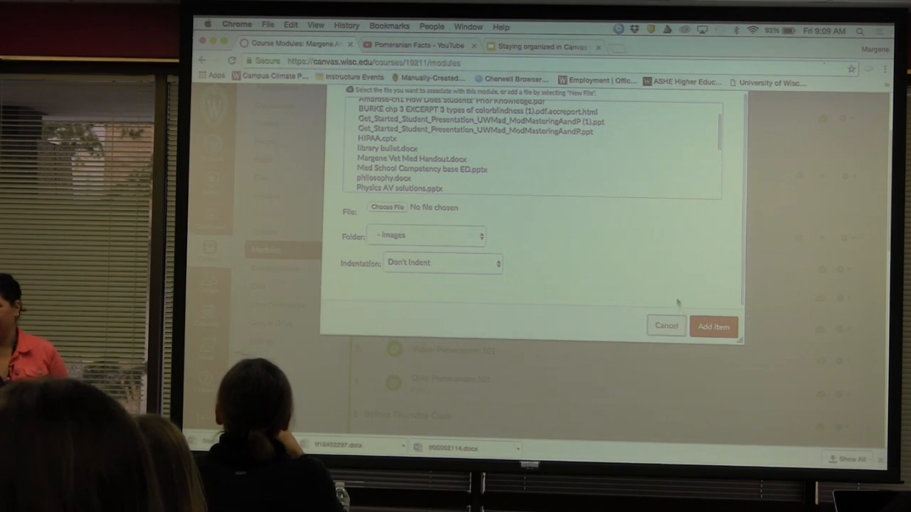
pyautogui.click(427, 236)
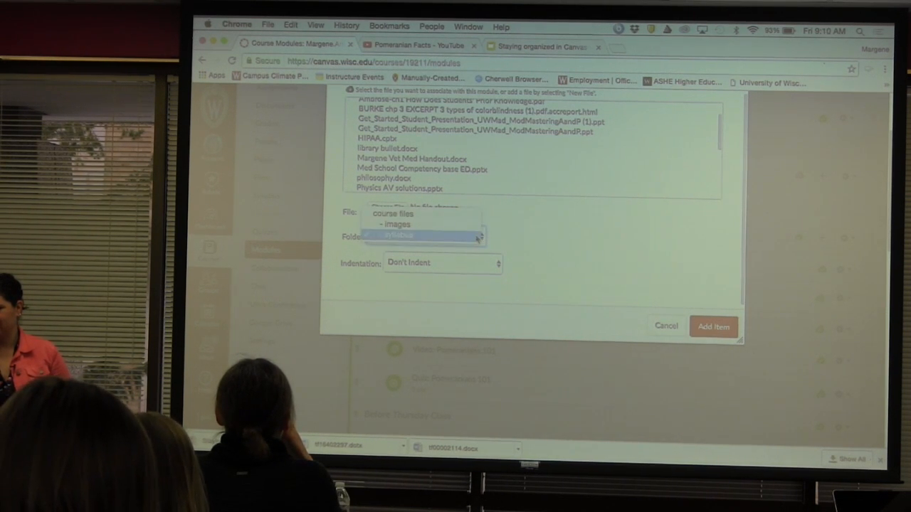
pyautogui.click(398, 236)
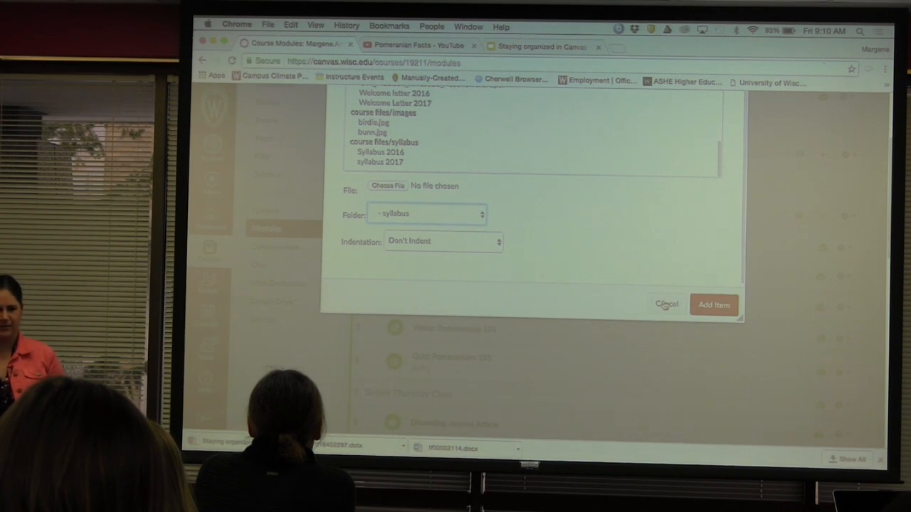
pyautogui.click(666, 305)
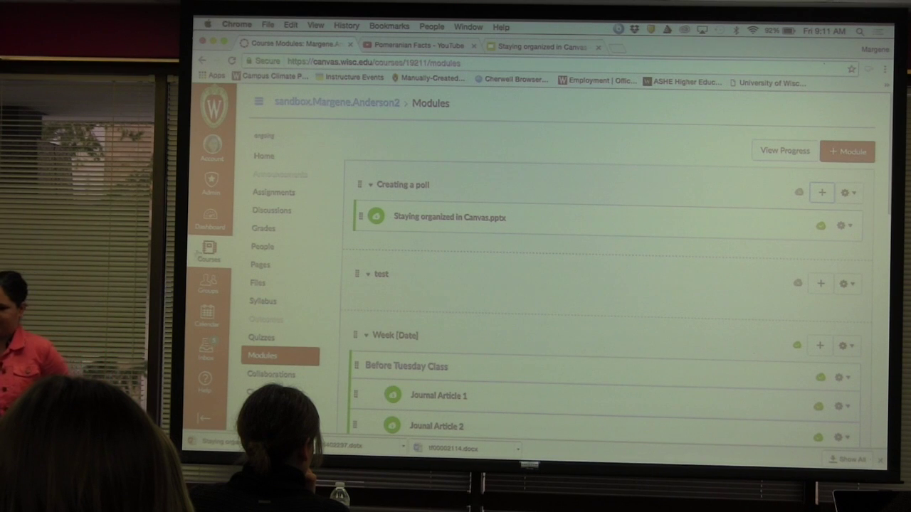
# Step: Reopen the Staying organized in Canvas page for editing from the Pages list
pyautogui.click(259, 263)
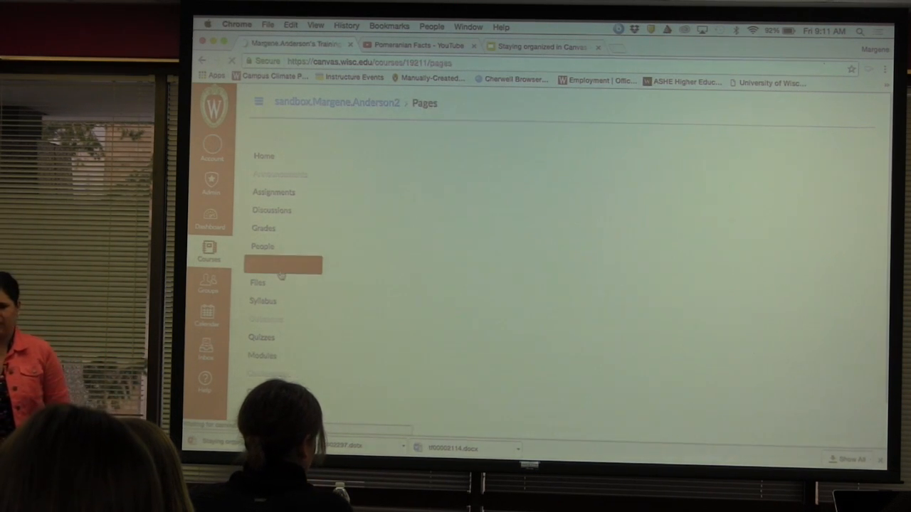
pyautogui.click(260, 264)
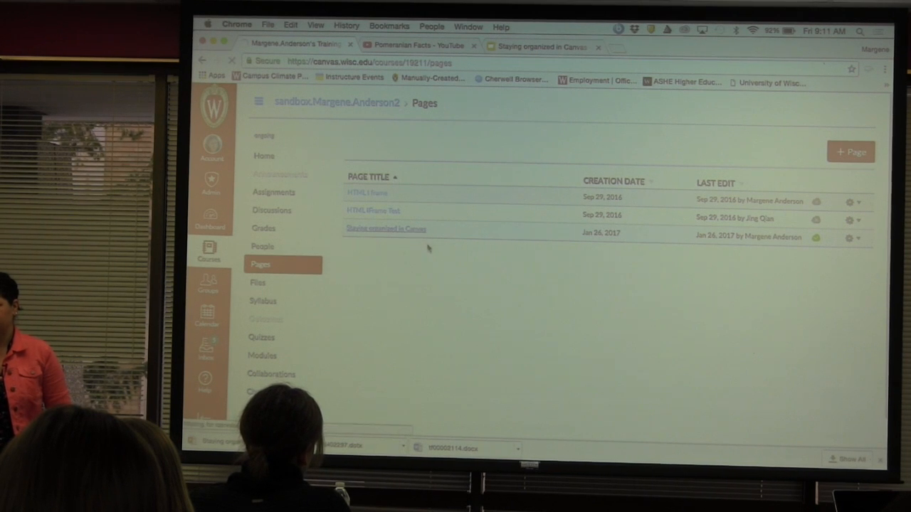
pyautogui.click(386, 228)
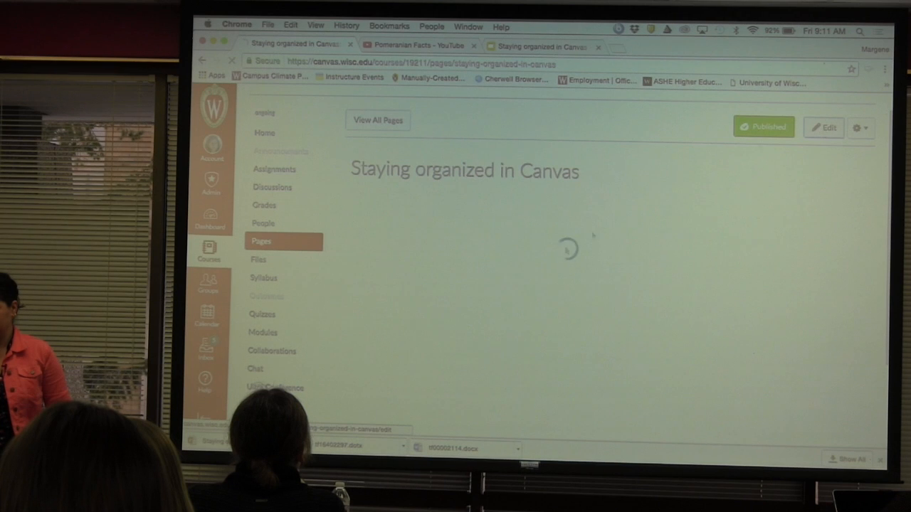
pyautogui.click(823, 129)
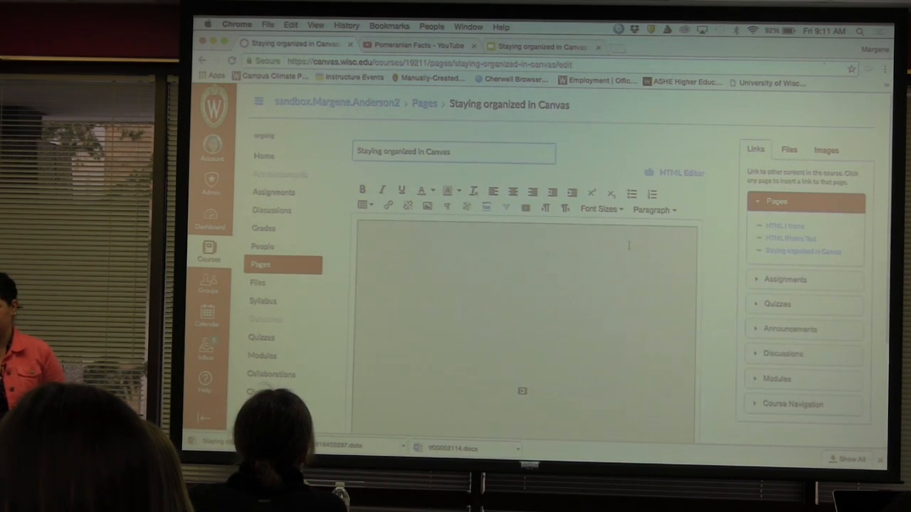
pyautogui.moveTo(467, 207)
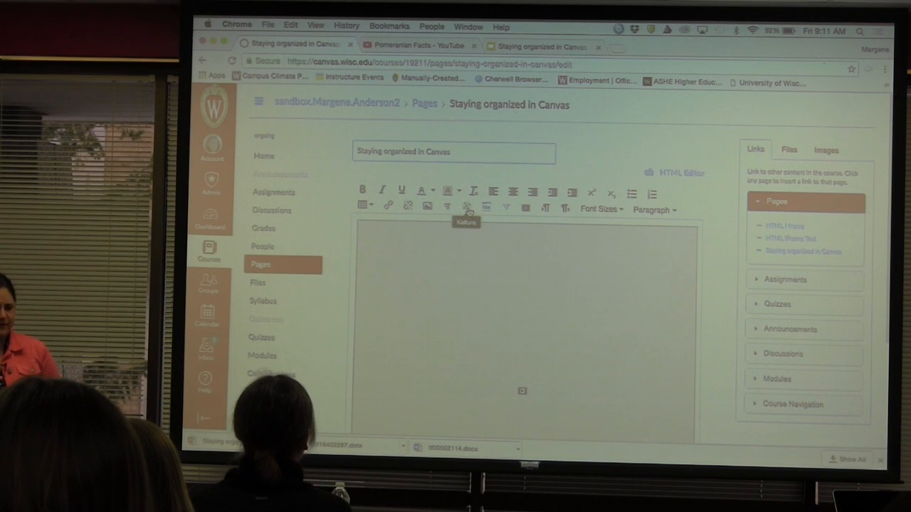
pyautogui.click(467, 206)
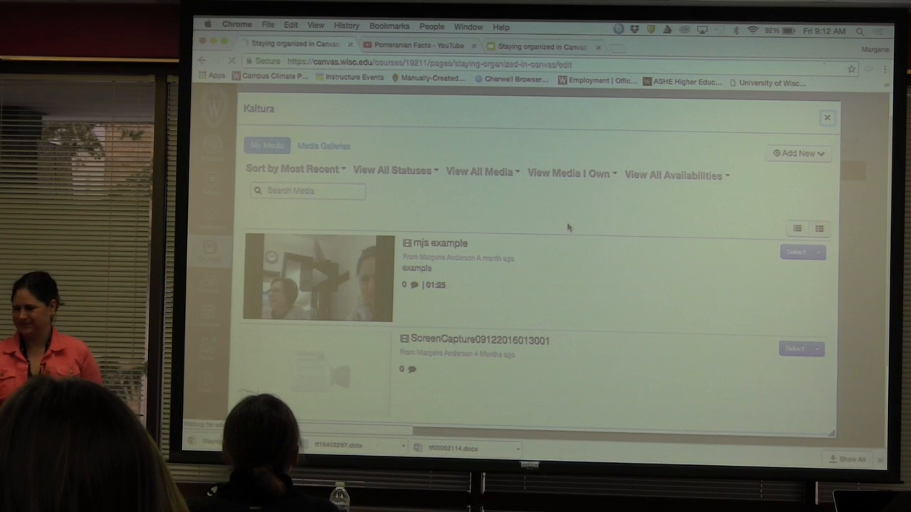
pyautogui.scroll(-3)
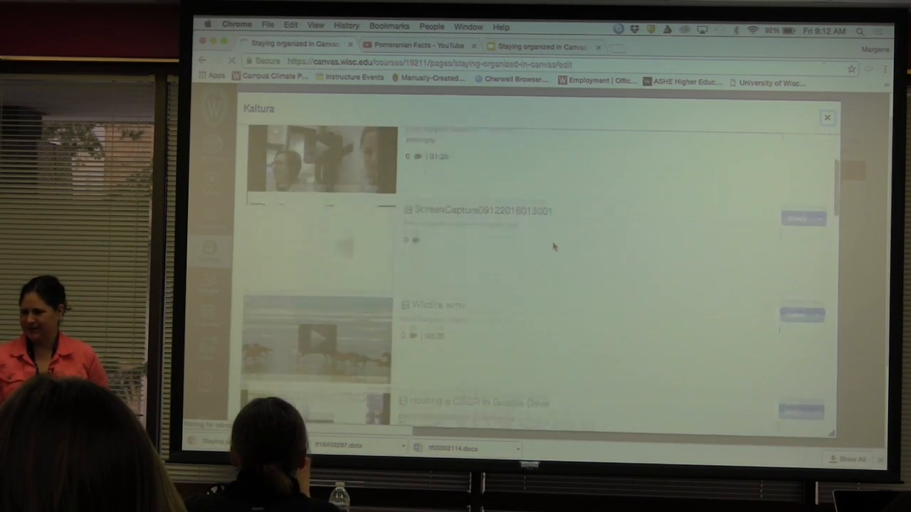
pyautogui.scroll(-3)
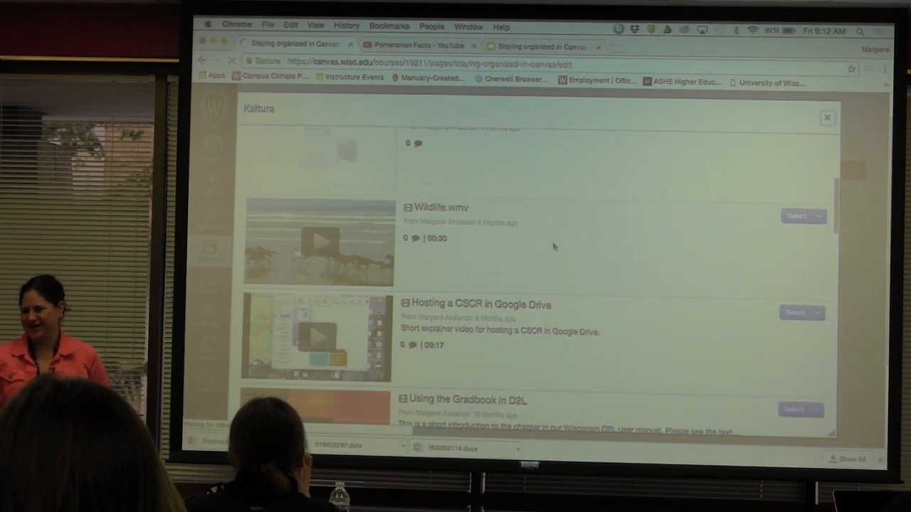
pyautogui.scroll(-3)
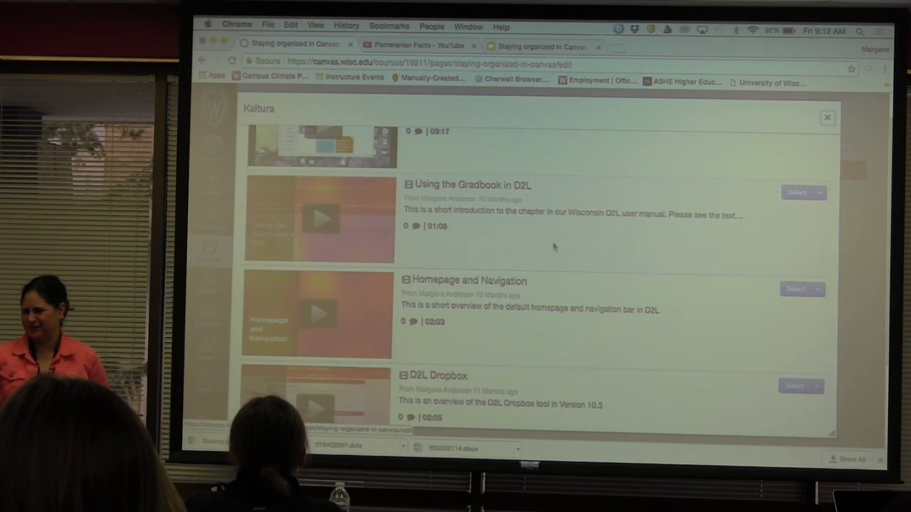
pyautogui.scroll(-3)
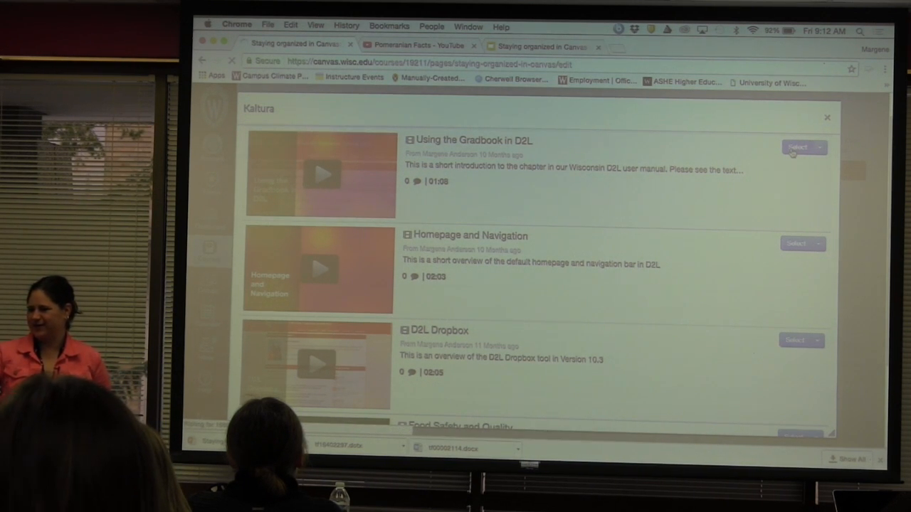
pyautogui.click(799, 147)
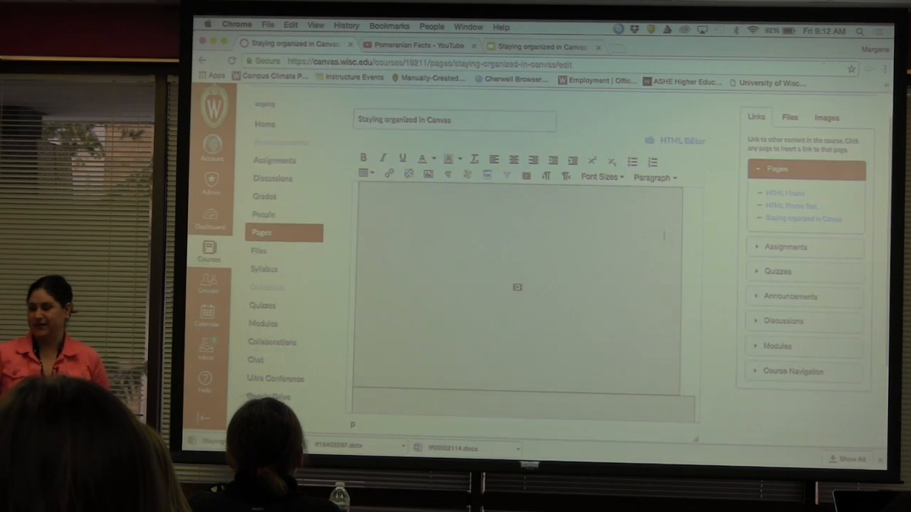
pyautogui.moveTo(523, 177)
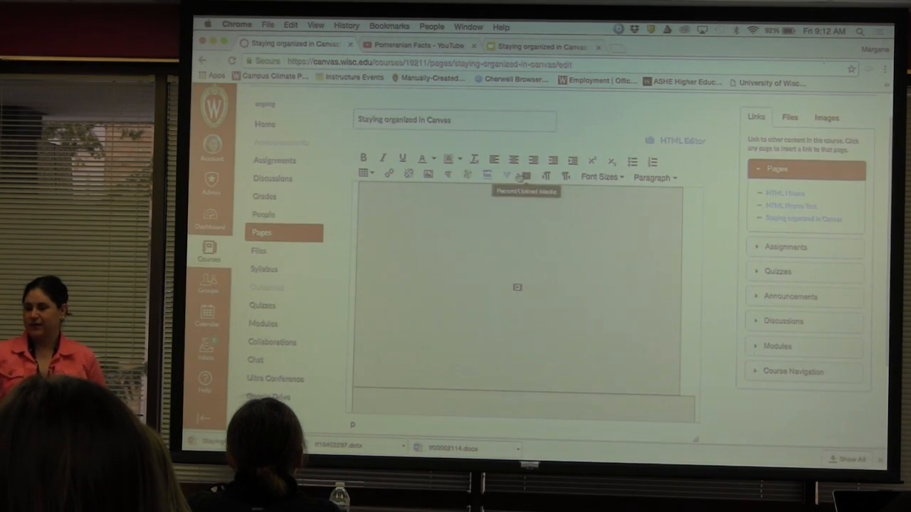
pyautogui.moveTo(506, 177)
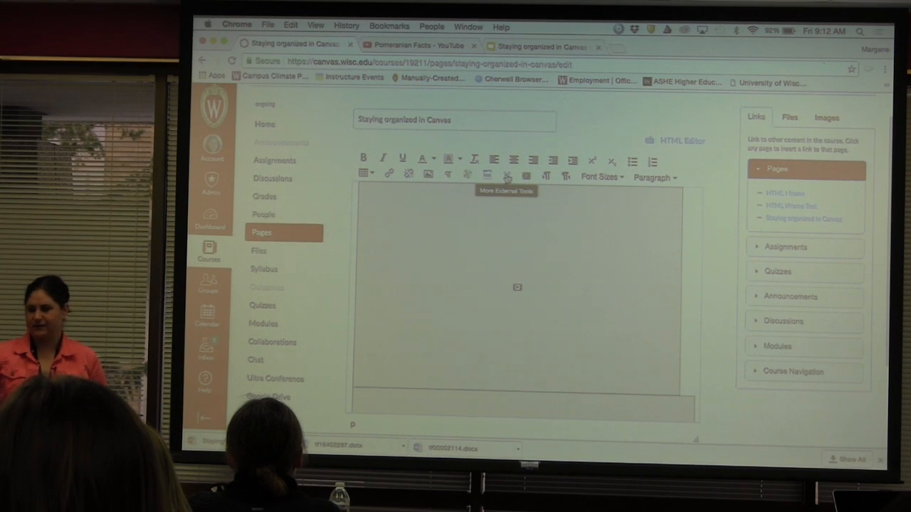
# Step: Launch the GoogleApps tool from the More External Tools menu to browse Google Drive folders
pyautogui.click(507, 176)
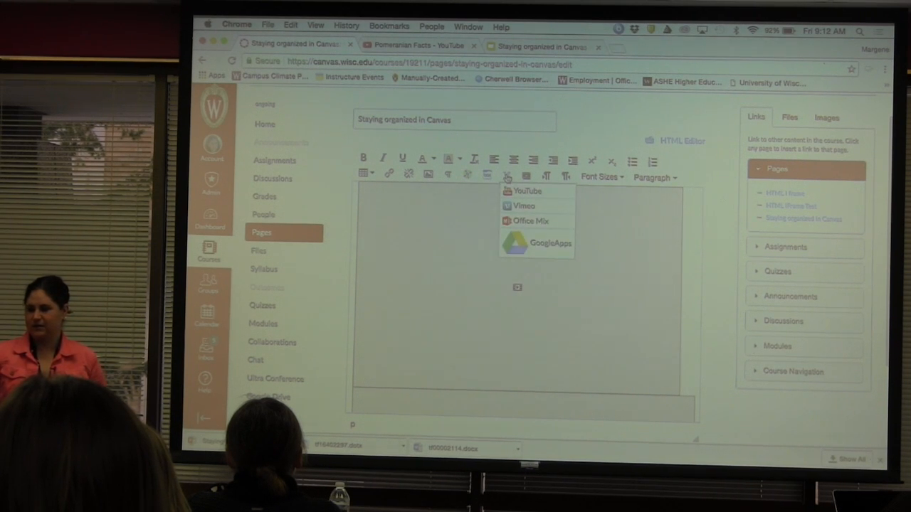
pyautogui.moveTo(507, 176)
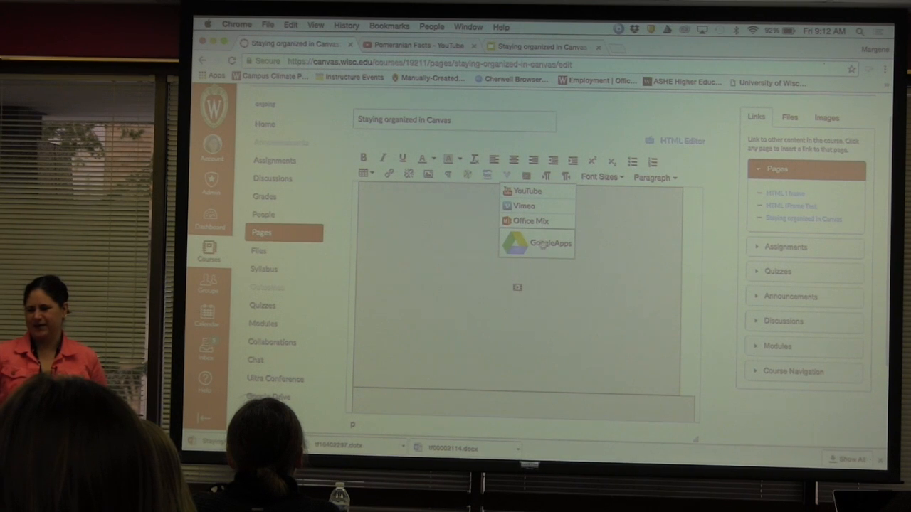
pyautogui.click(549, 242)
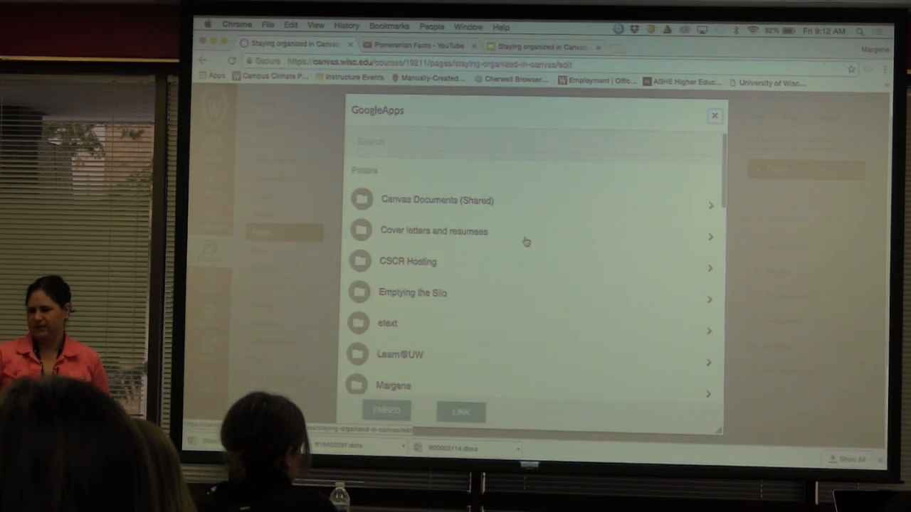
# Step: Scroll through the Google Drive folder list from Canvas Documents (Shared) onward and back to the top
pyautogui.scroll(-3)
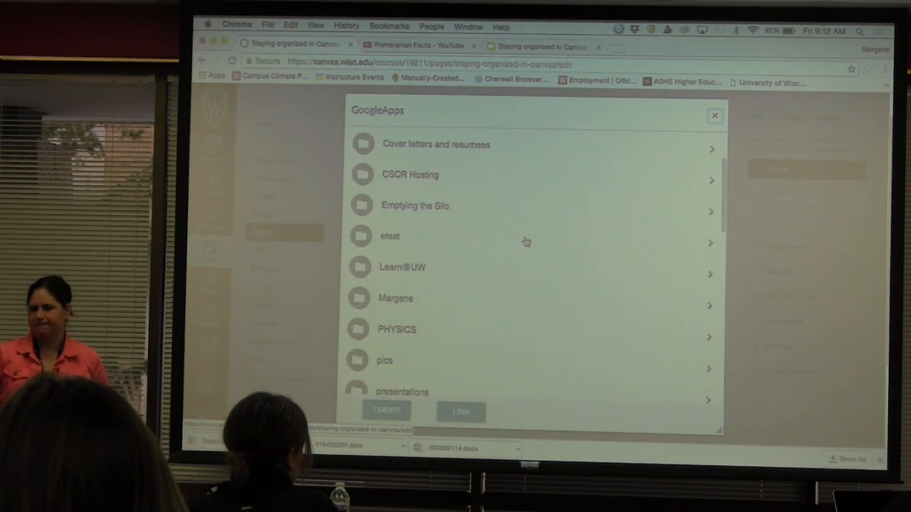
pyautogui.scroll(-3)
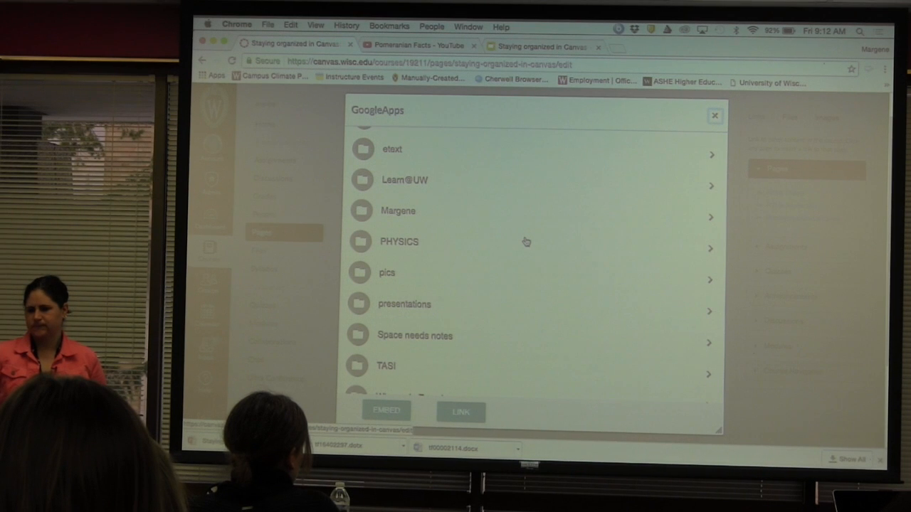
pyautogui.scroll(-3)
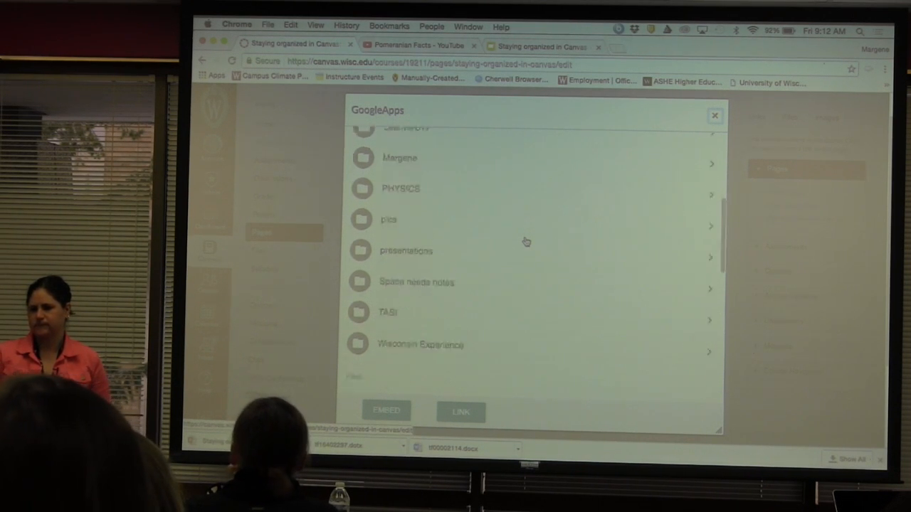
pyautogui.scroll(-3)
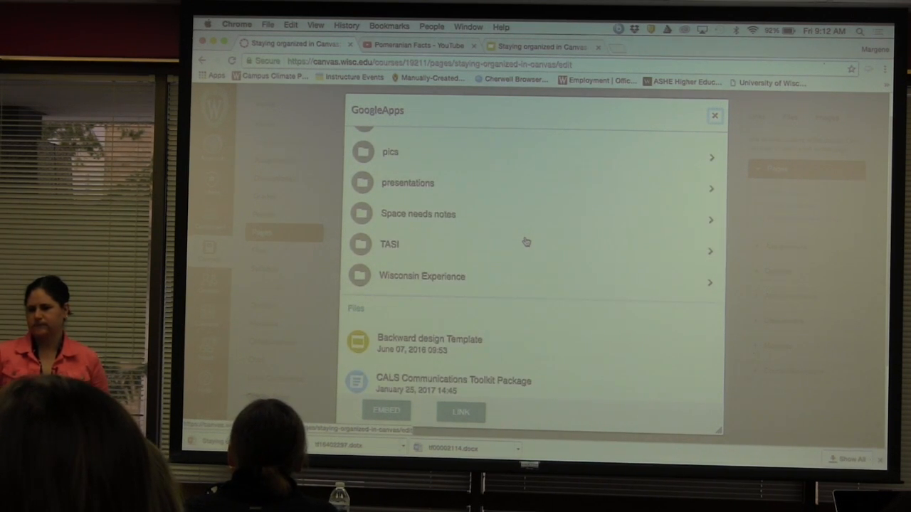
pyautogui.scroll(3)
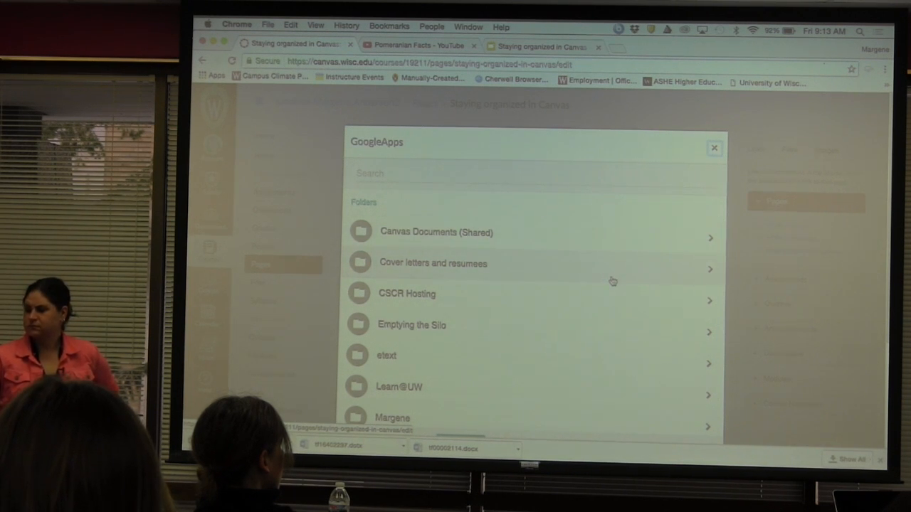
pyautogui.scroll(-3)
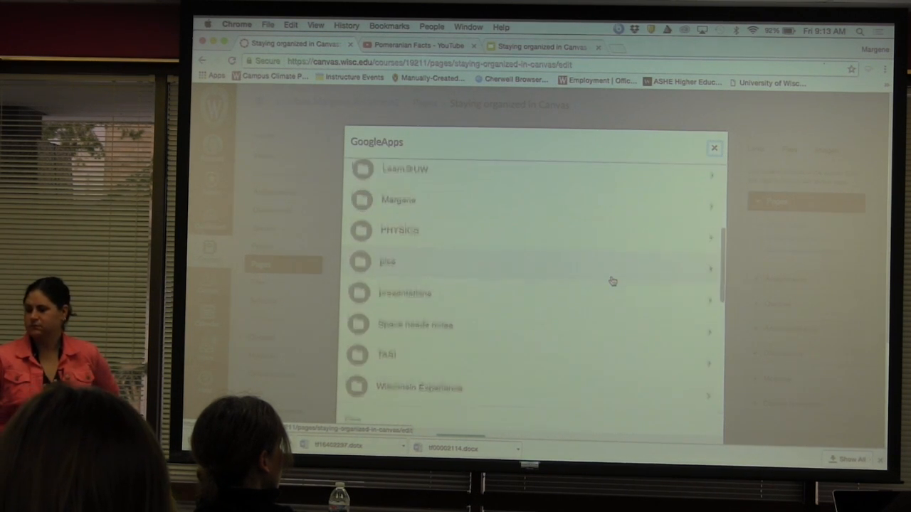
pyautogui.scroll(3)
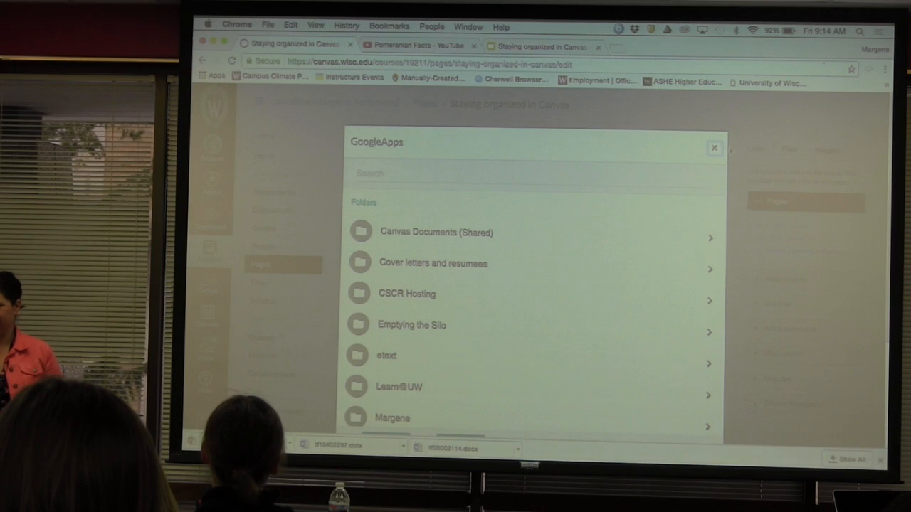
pyautogui.click(715, 148)
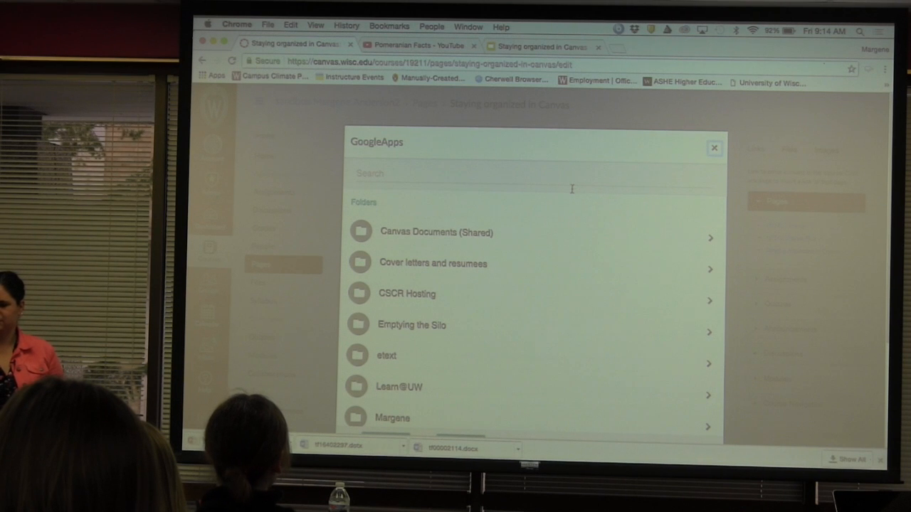
pyautogui.scroll(3)
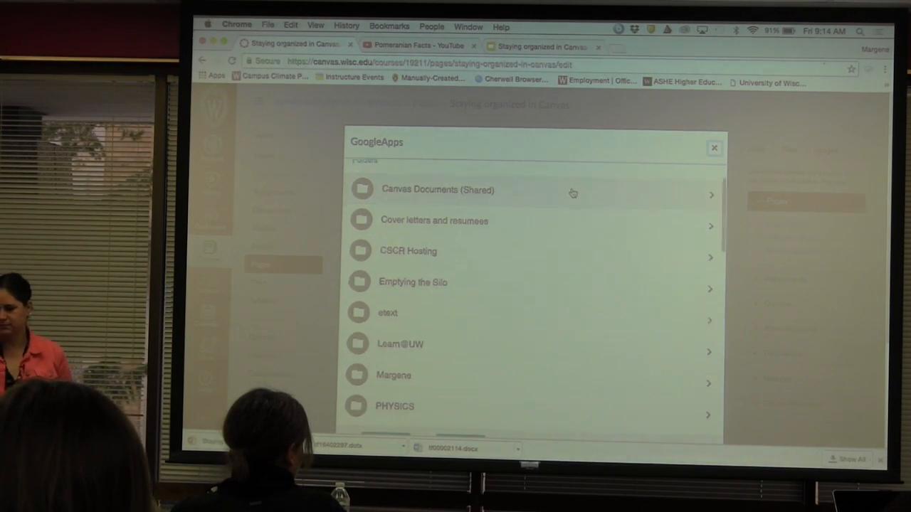
pyautogui.scroll(-3)
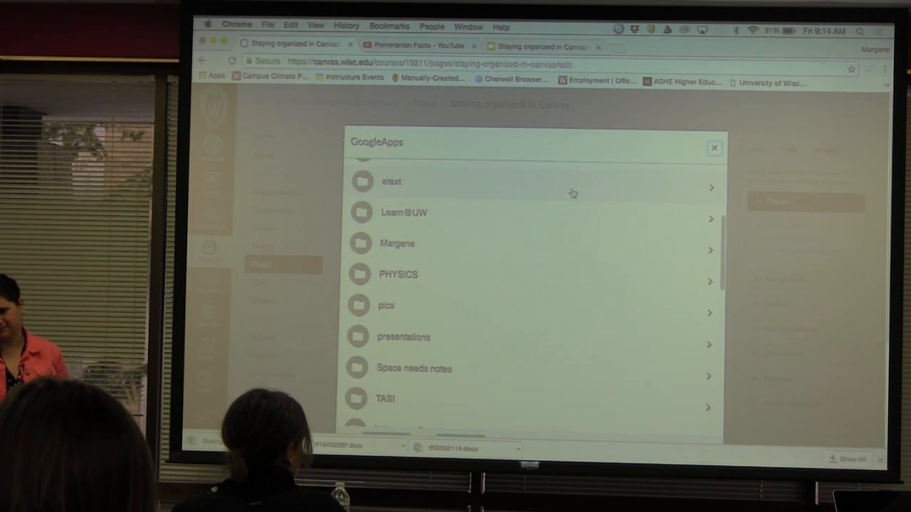
pyautogui.scroll(3)
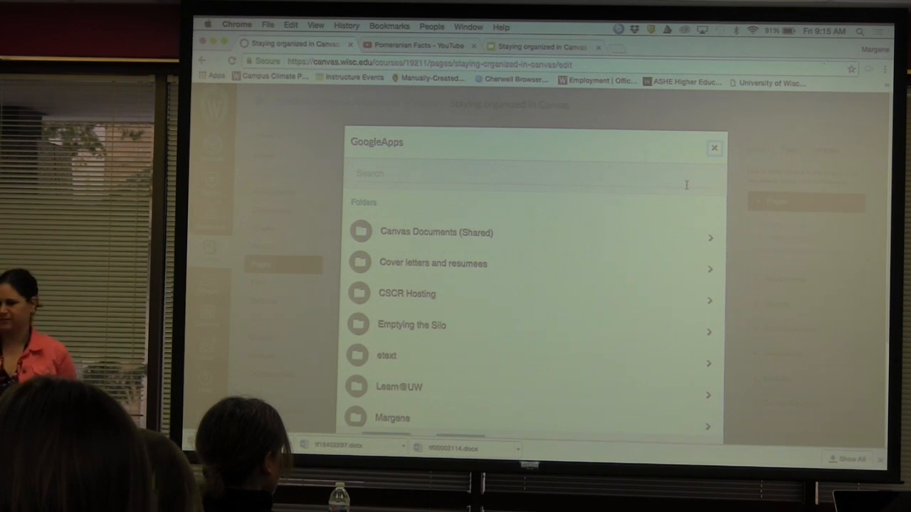
pyautogui.click(415, 46)
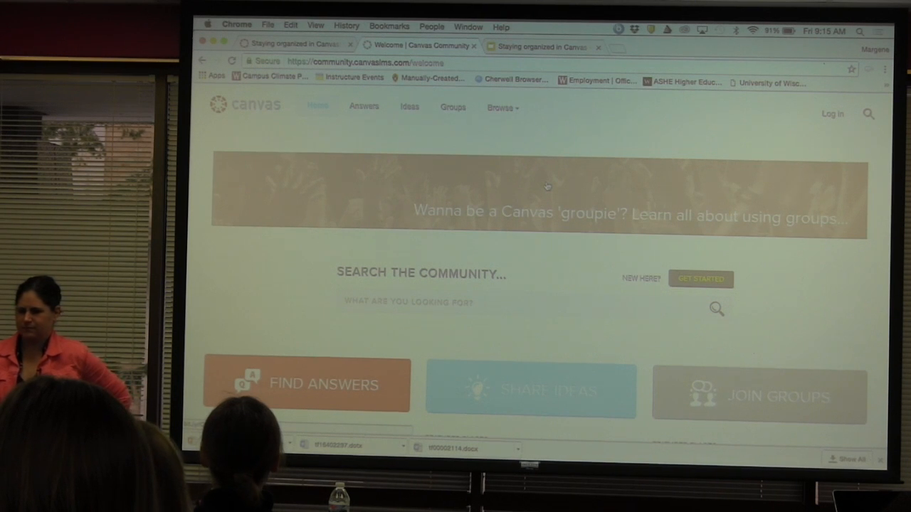
pyautogui.scroll(-3)
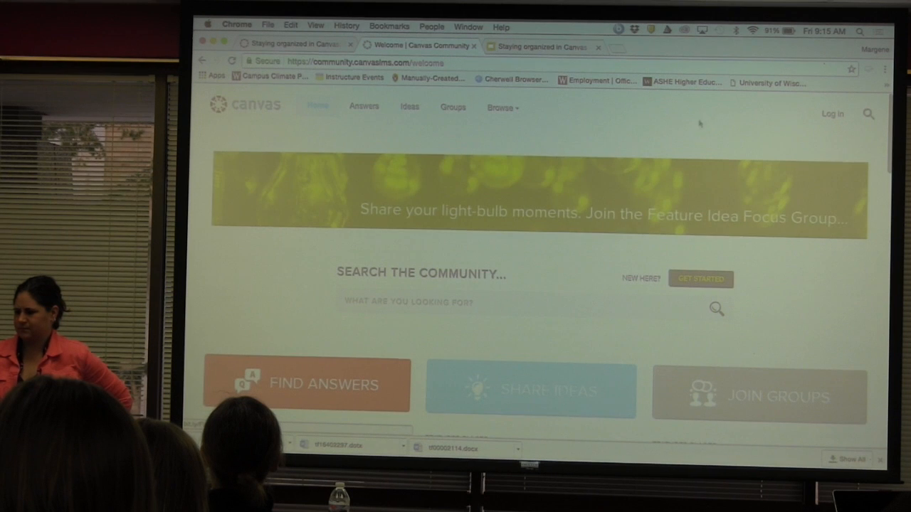
pyautogui.moveTo(686, 117)
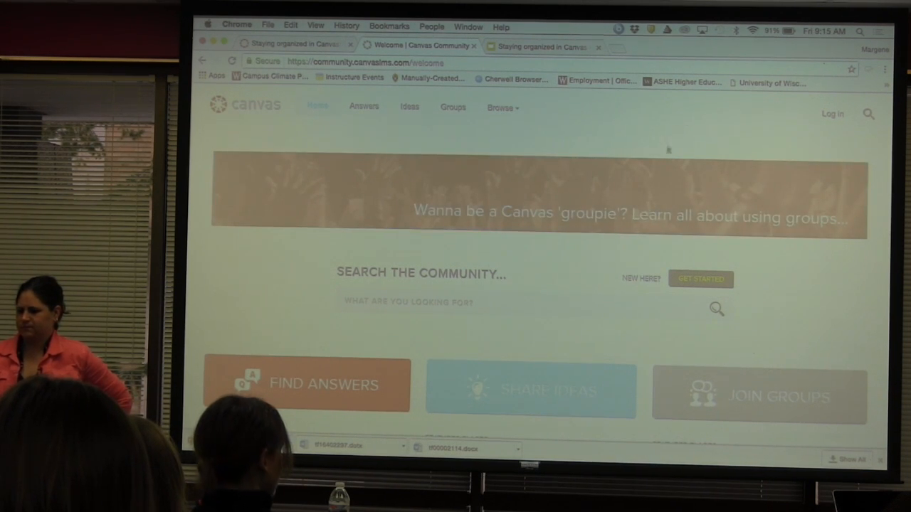
pyautogui.scroll(-3)
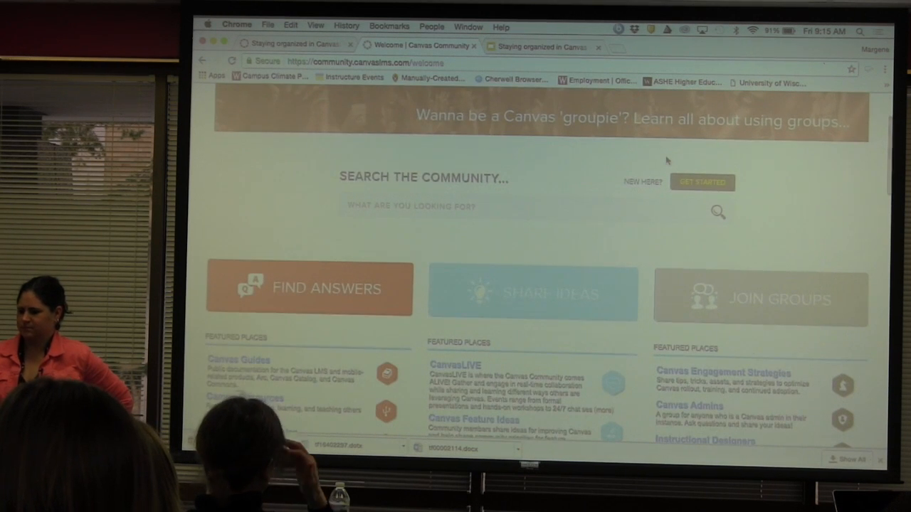
pyautogui.scroll(3)
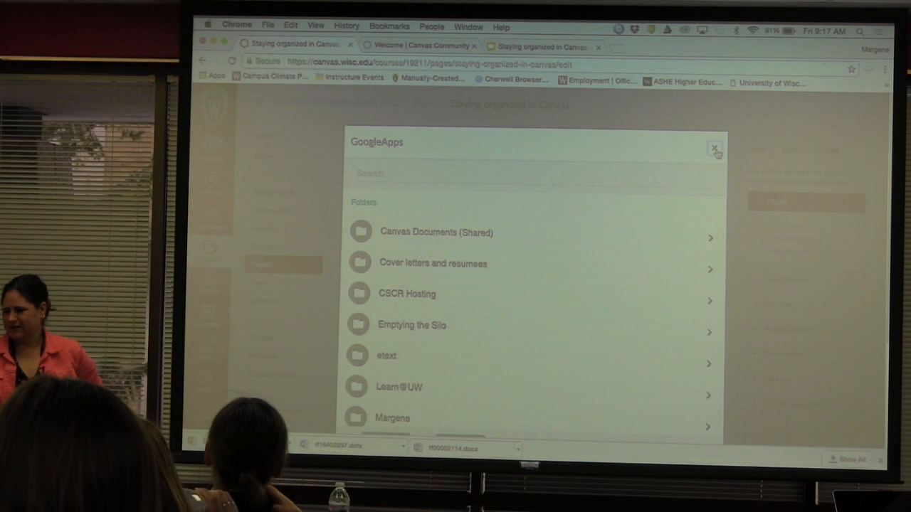
# Step: Close the GoogleApps dialog, backing out of the cancel confirmation once, to return to the empty page editor
pyautogui.click(715, 148)
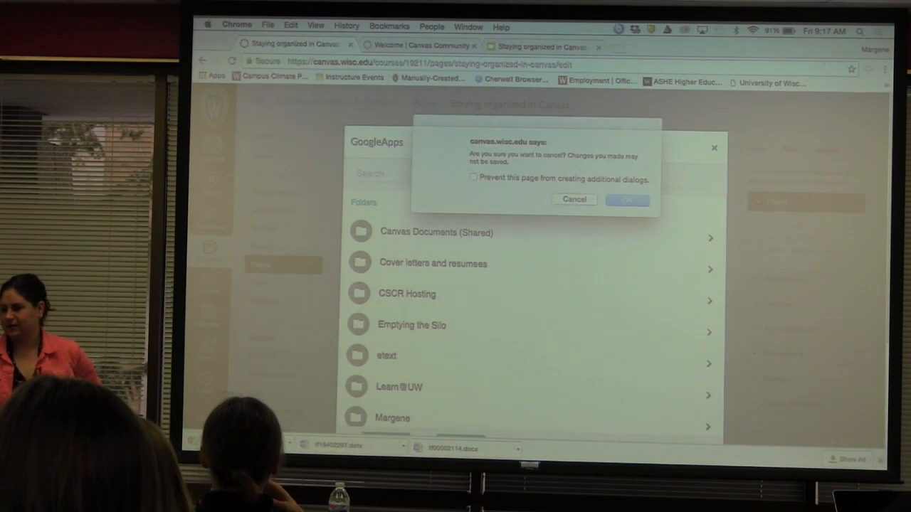
pyautogui.click(574, 199)
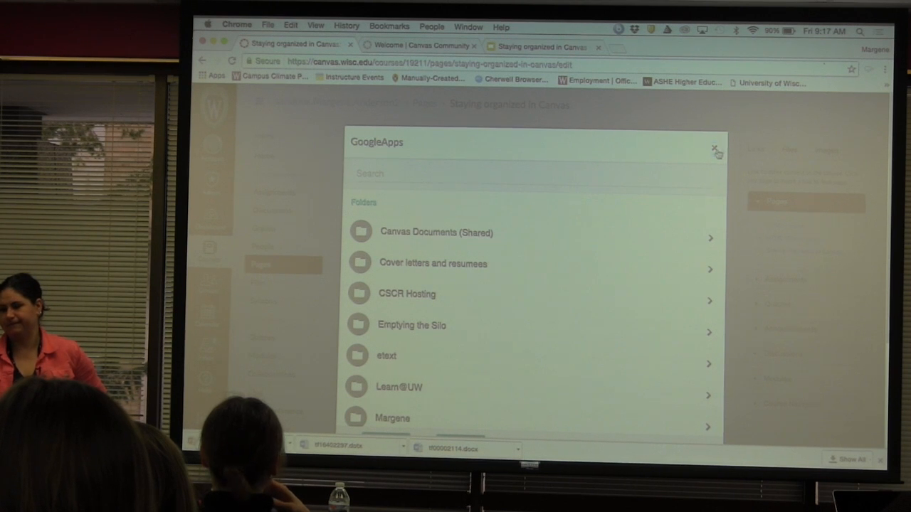
pyautogui.click(716, 148)
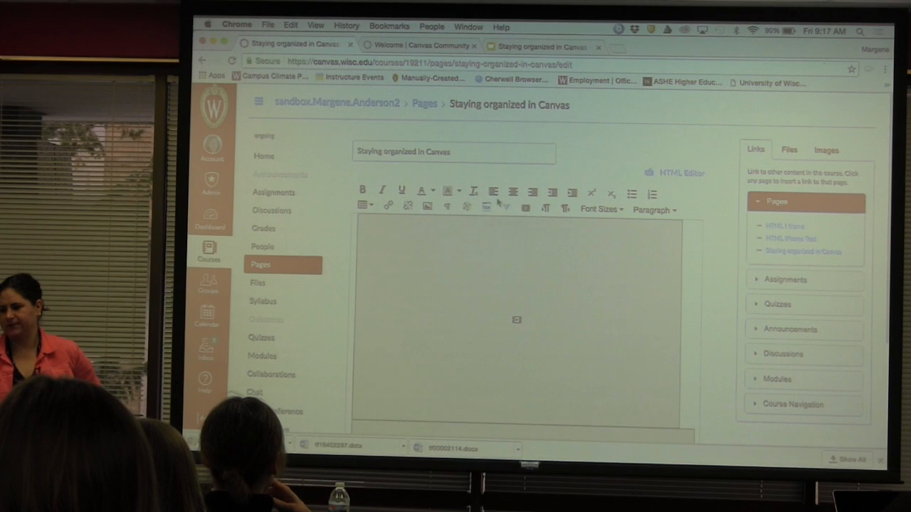
pyautogui.moveTo(487, 206)
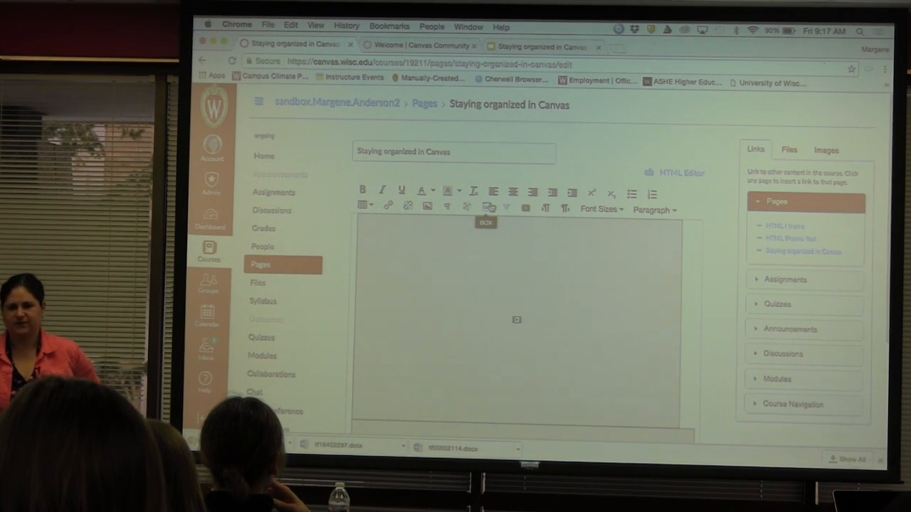
pyautogui.moveTo(487, 208)
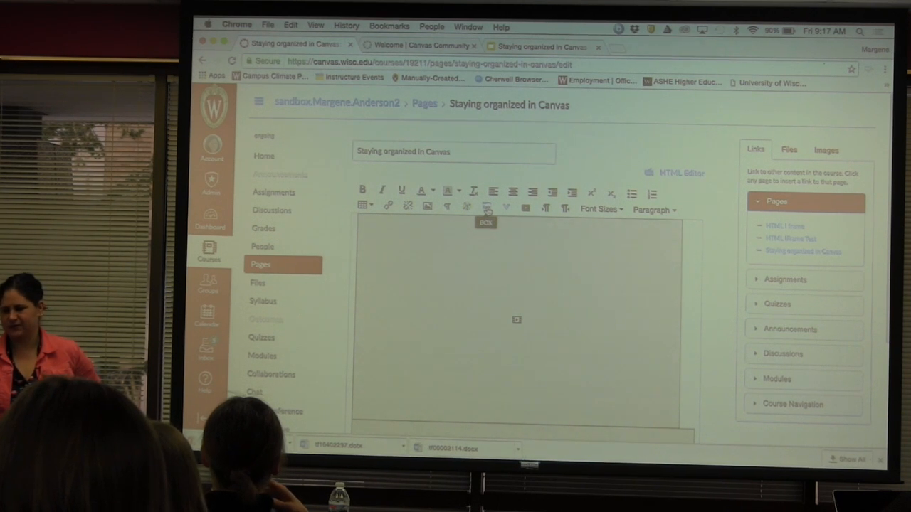
# Step: Start inserting Box content, sign in with the university NetID and grant Canvas access to Box
pyautogui.click(487, 206)
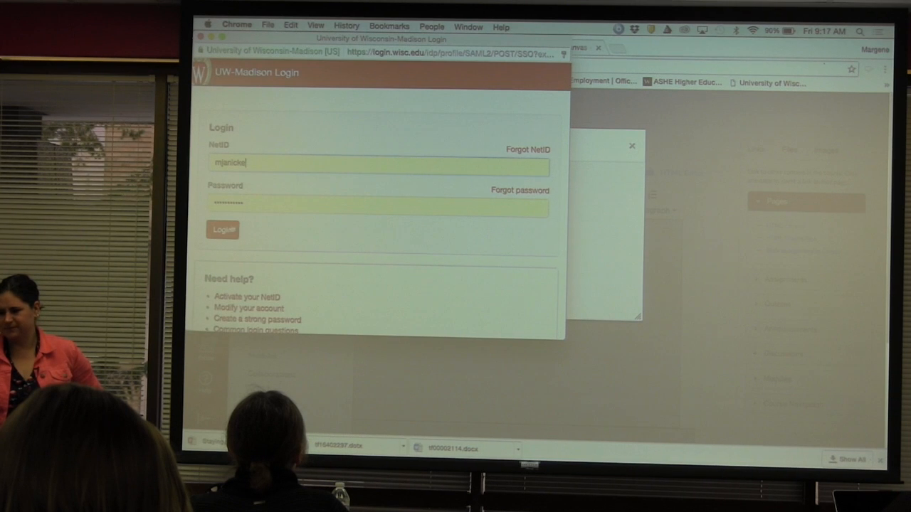
pyautogui.click(224, 230)
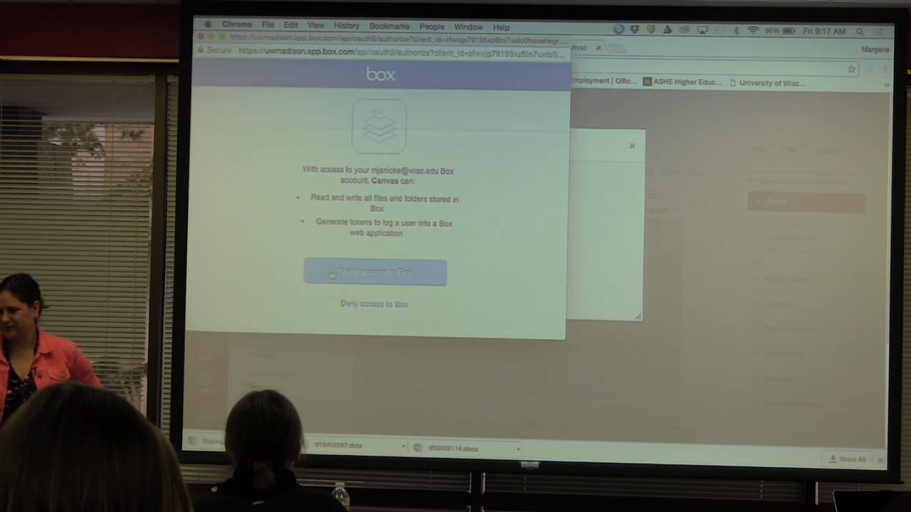
pyautogui.click(375, 272)
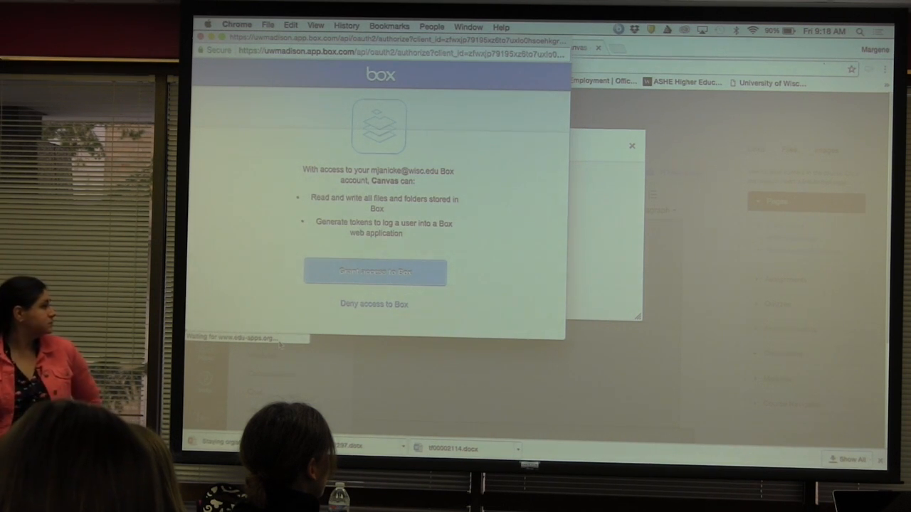
# Step: Log in to Box itself and grant Canvas access to the Box account a second time
pyautogui.click(374, 272)
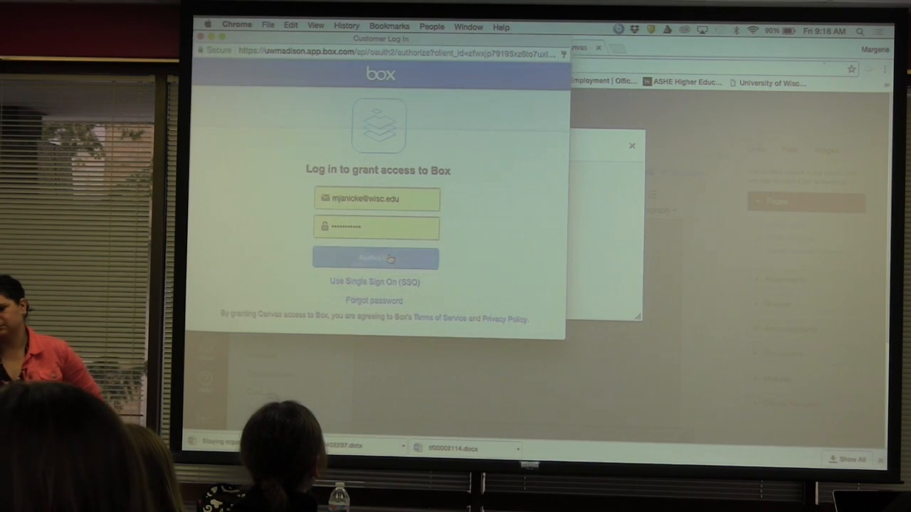
pyautogui.click(376, 258)
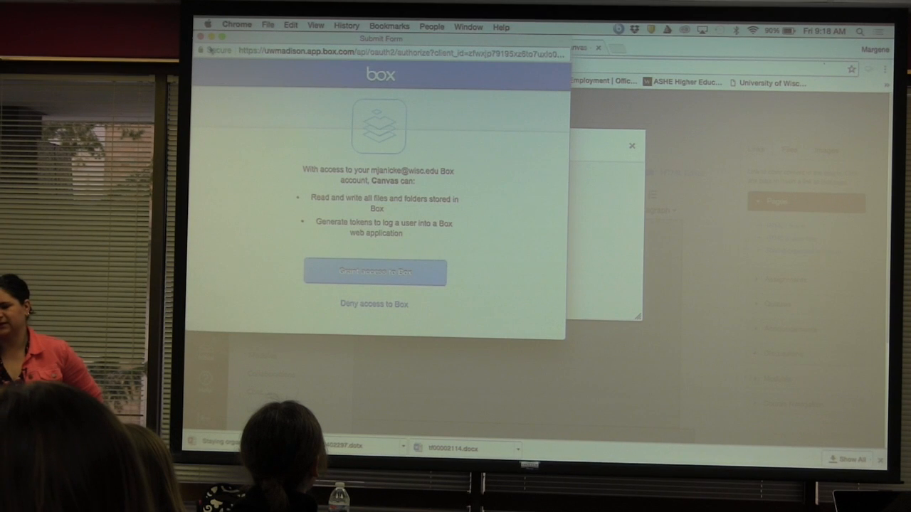
pyautogui.click(376, 271)
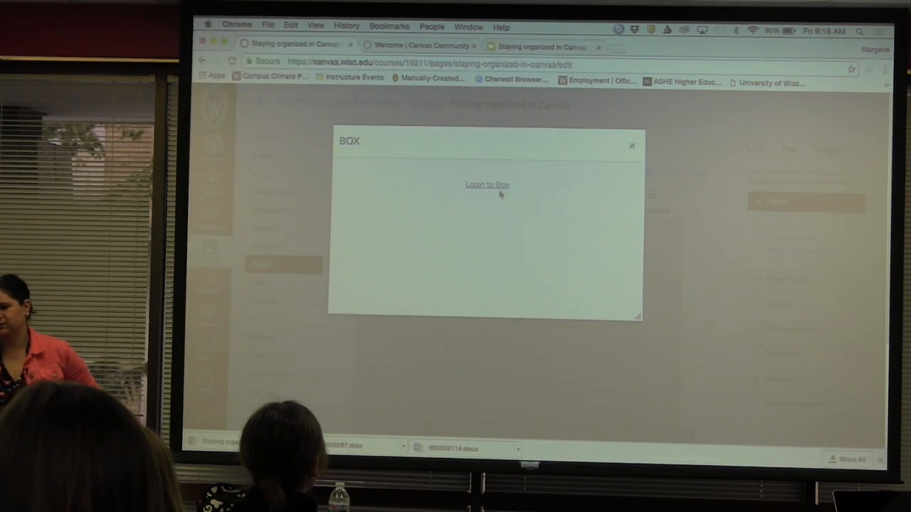
# Step: Log in to Box via Use Single Sign On and grant Canvas access to the Box account
pyautogui.click(487, 185)
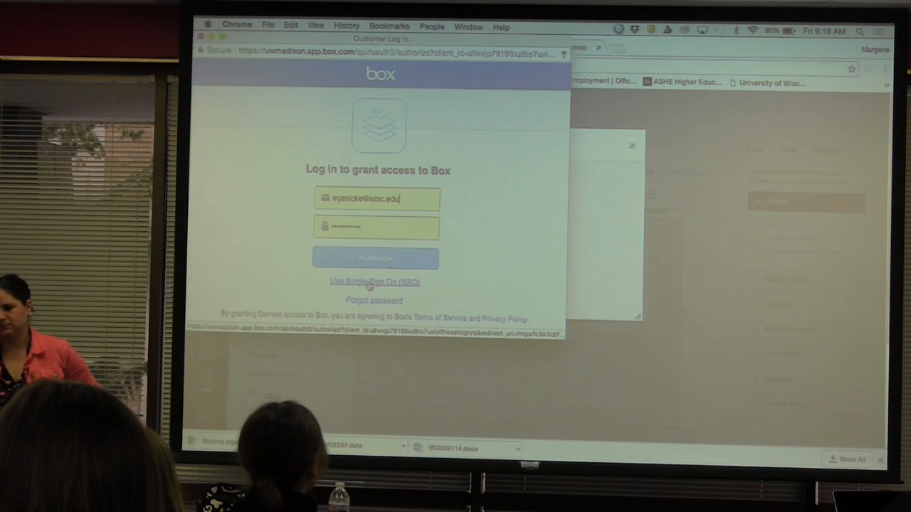
pyautogui.click(375, 282)
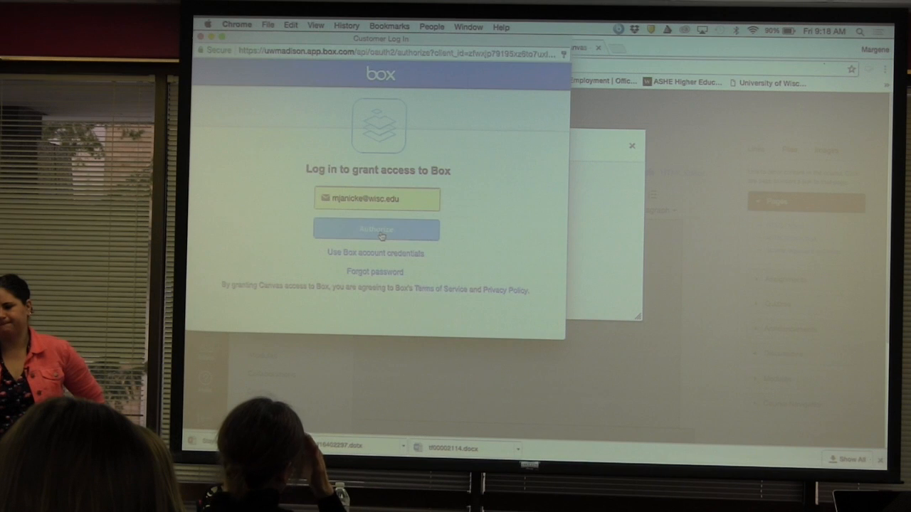
pyautogui.click(376, 231)
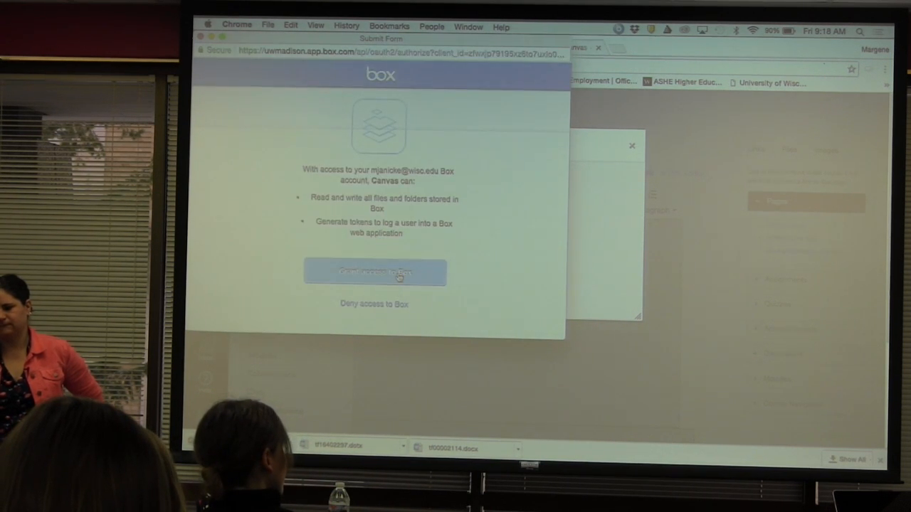
pyautogui.click(376, 272)
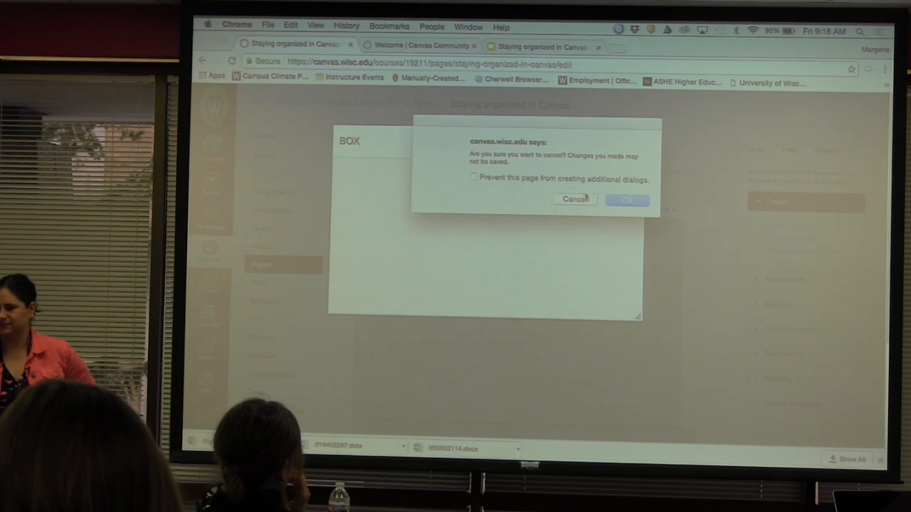
# Step: Keep the page on the cancel confirmation, then close the Box dialog to return to the empty editor
pyautogui.click(626, 199)
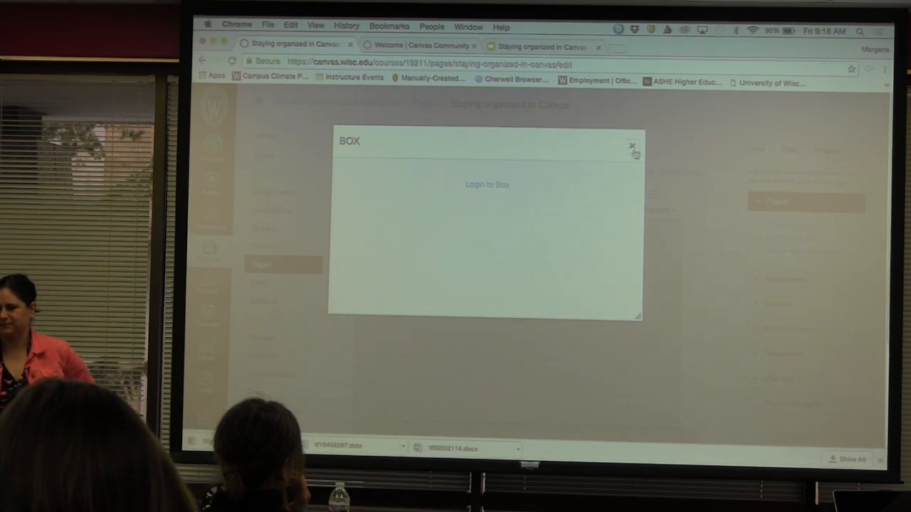
pyautogui.moveTo(568, 205)
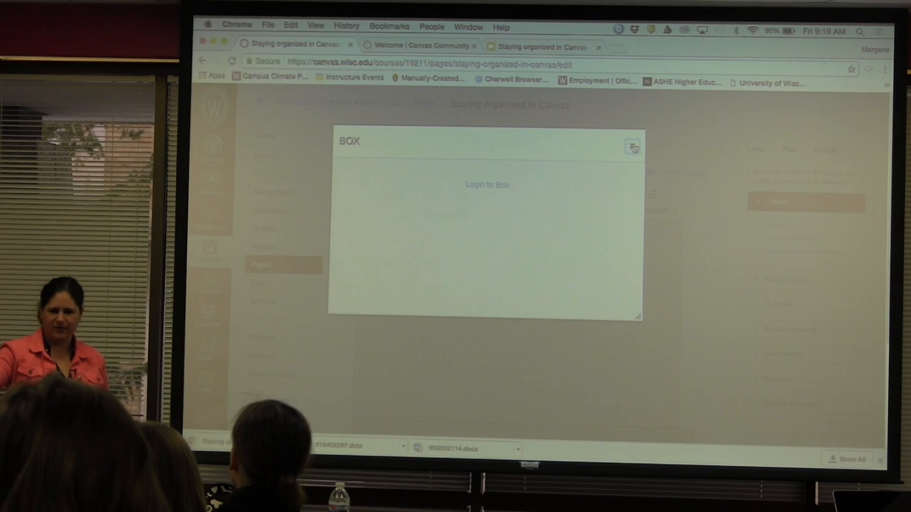
pyautogui.click(632, 146)
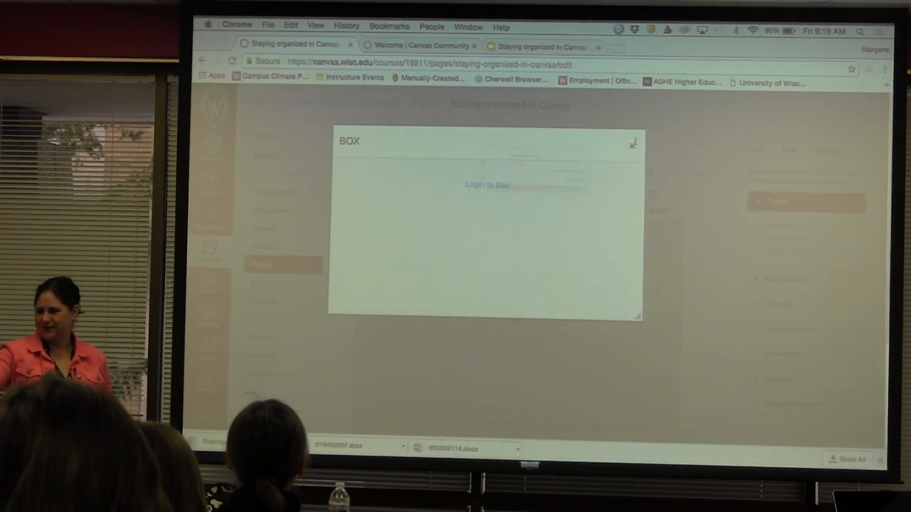
pyautogui.click(632, 143)
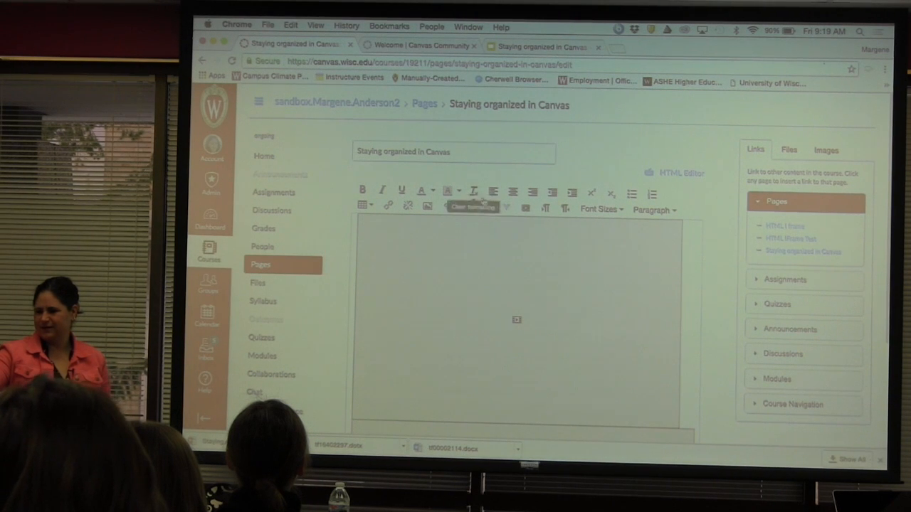